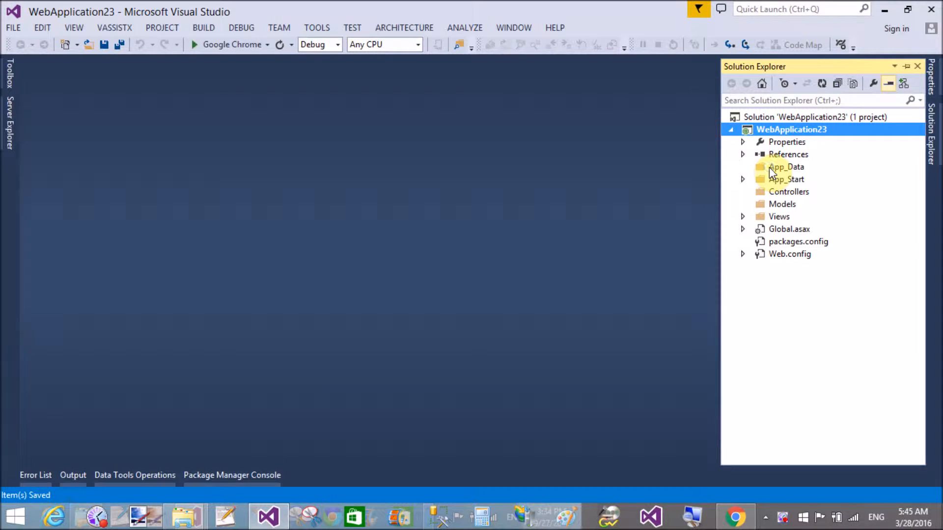
Step: Add a new empty SQL Server database, Database1.mdf, to WebApplication23's App_Data folder
click(785, 167)
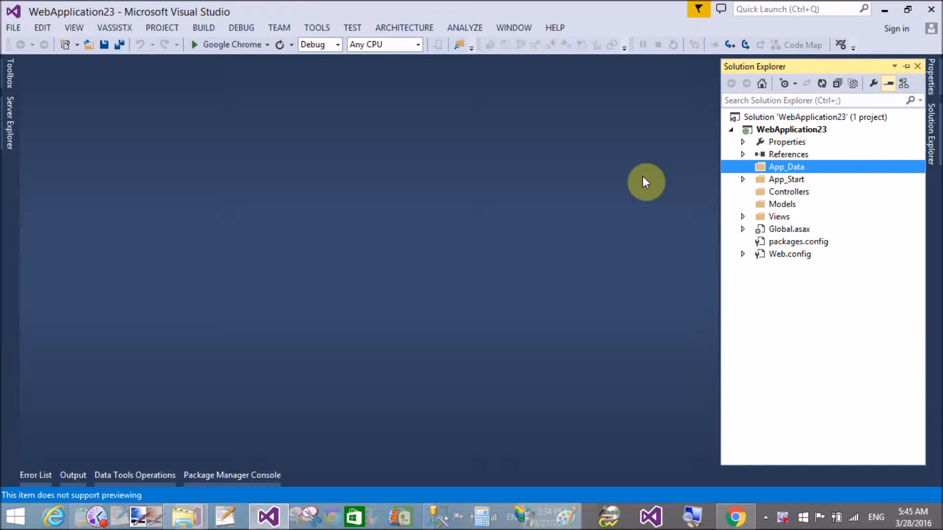
right_click(786, 166)
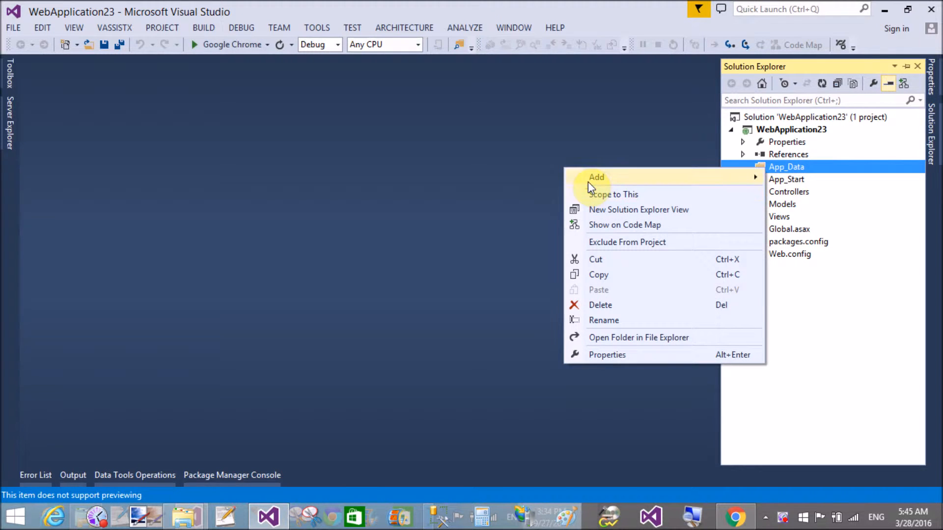
click(595, 176)
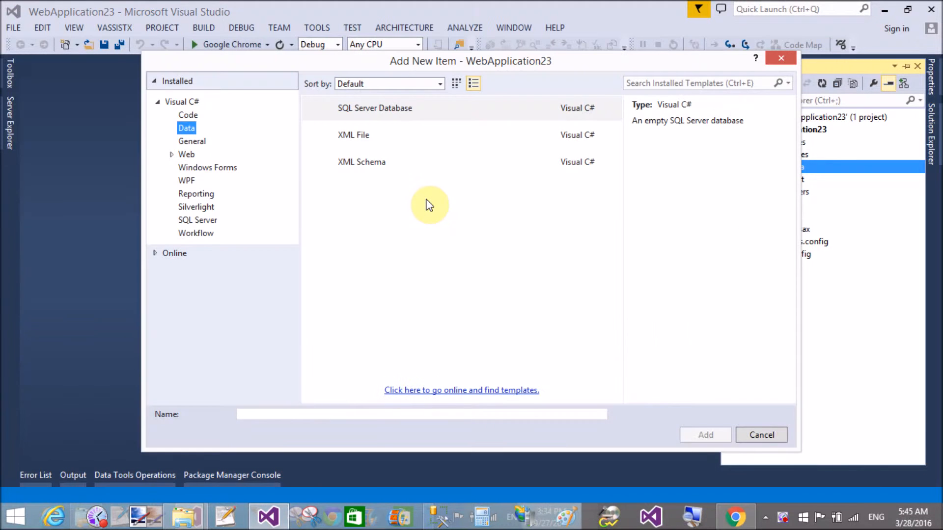
click(375, 107)
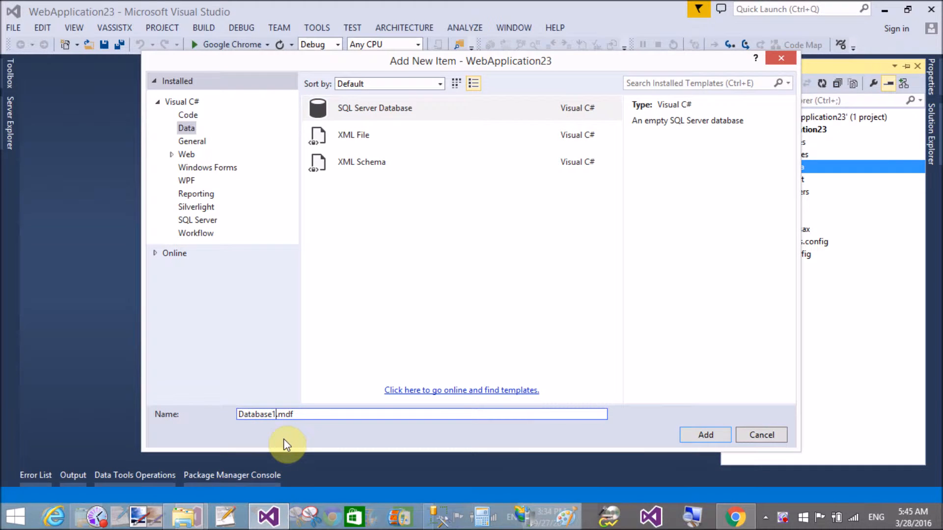
key(BackSpace)
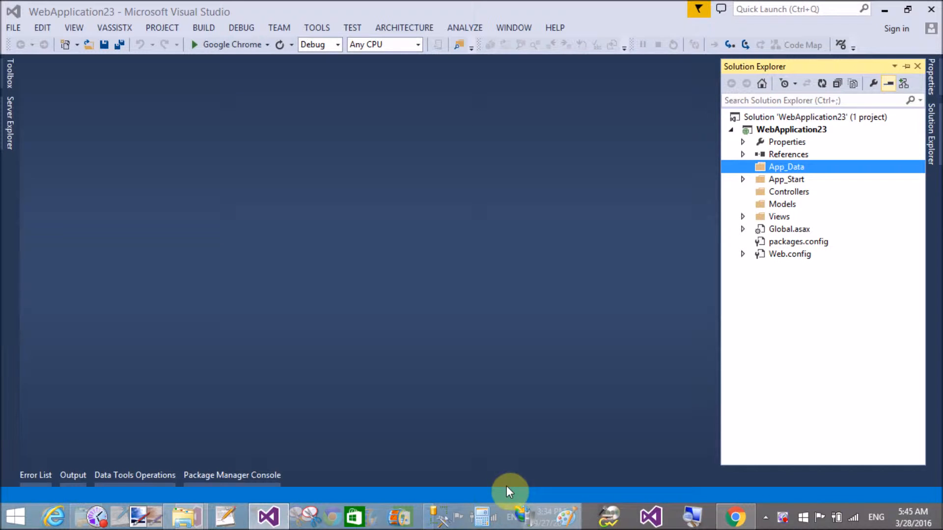
mouse_move(497, 479)
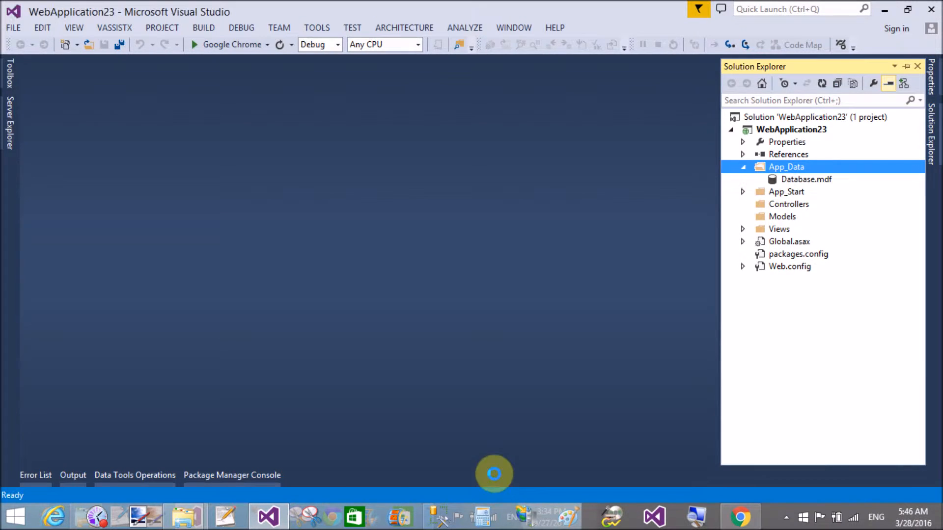
Step: Expand Database.mdf in App_Data to reveal its Database_log.ldf log file
click(743, 179)
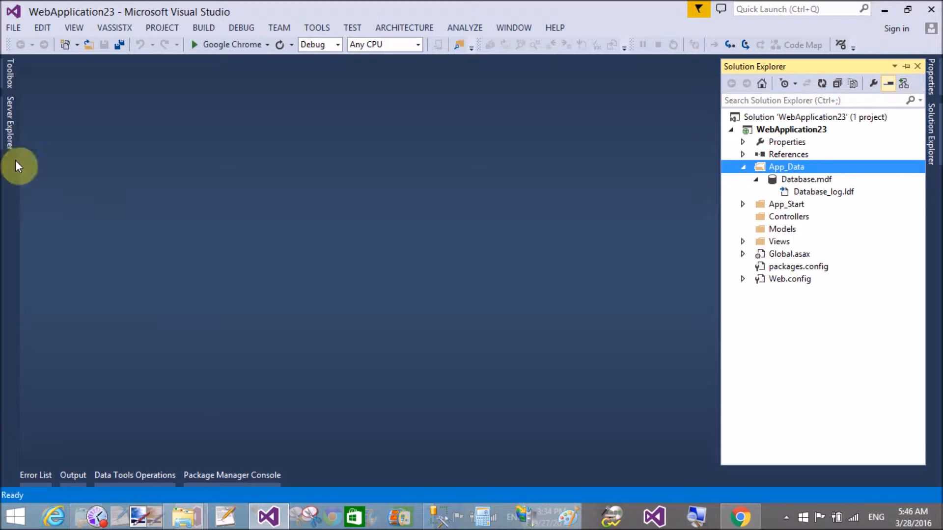
mouse_move(9, 123)
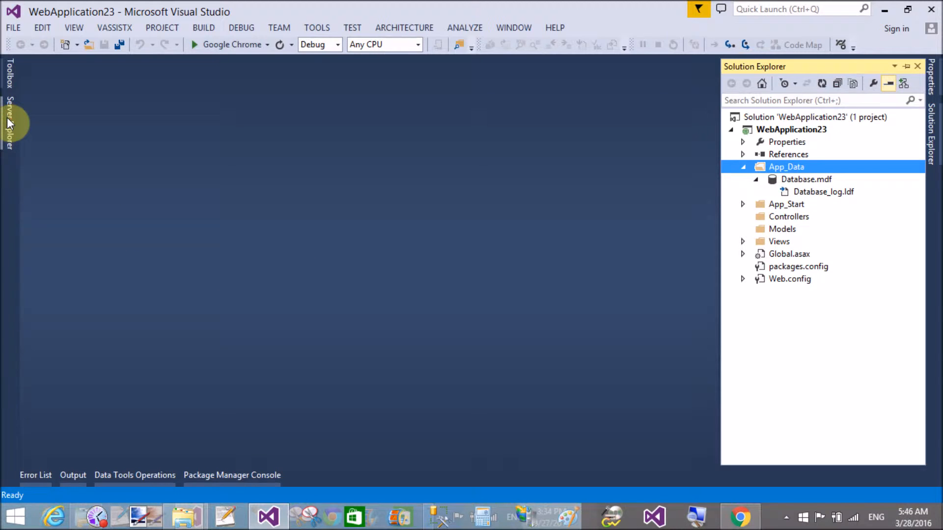
Step: Connect to Database.mdf in Server Explorer and add a new table under Tables
click(9, 123)
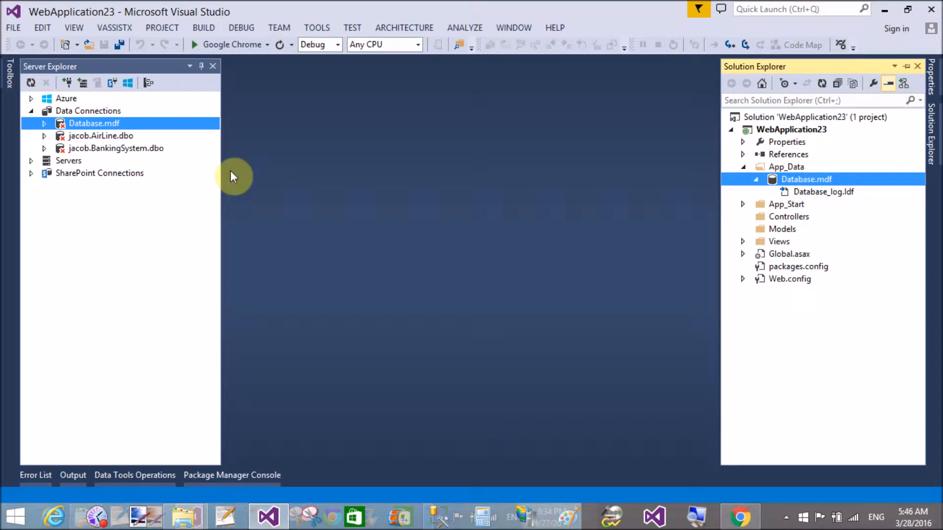
double_click(805, 179)
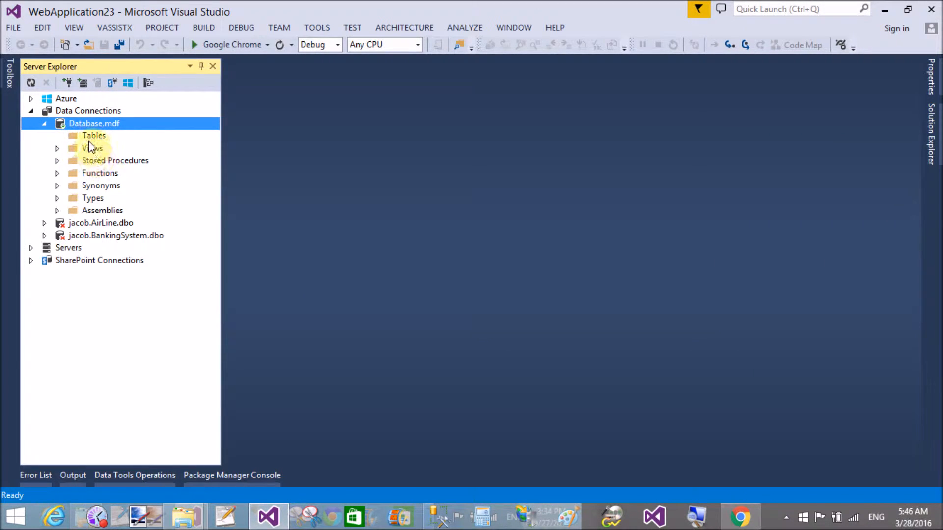
click(94, 135)
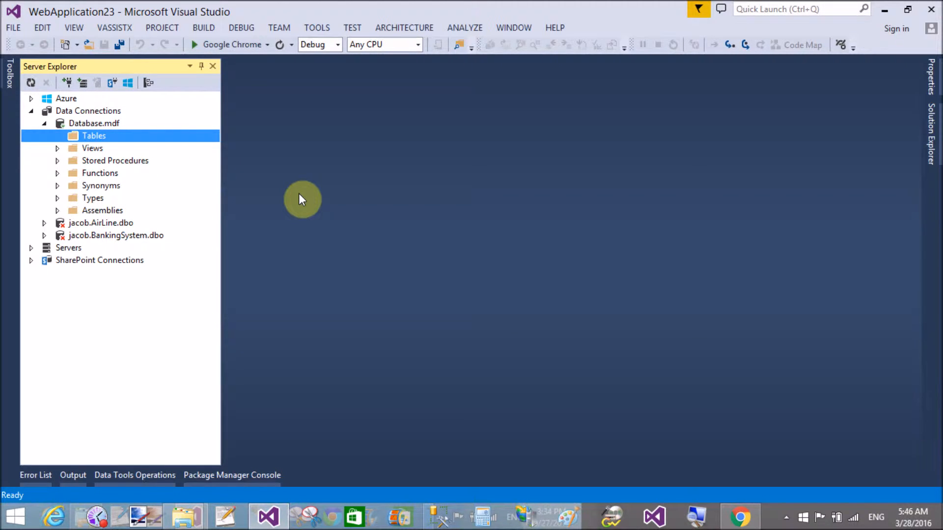
click(299, 193)
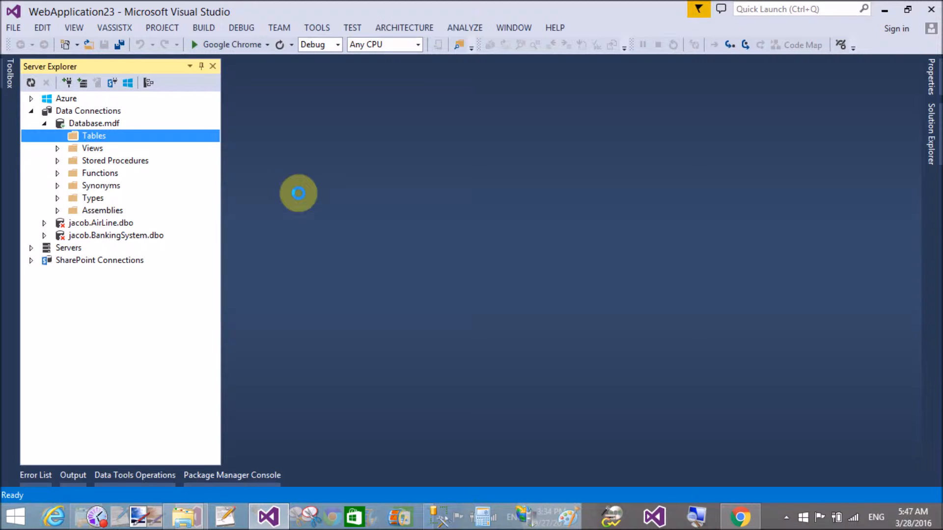
mouse_move(479, 251)
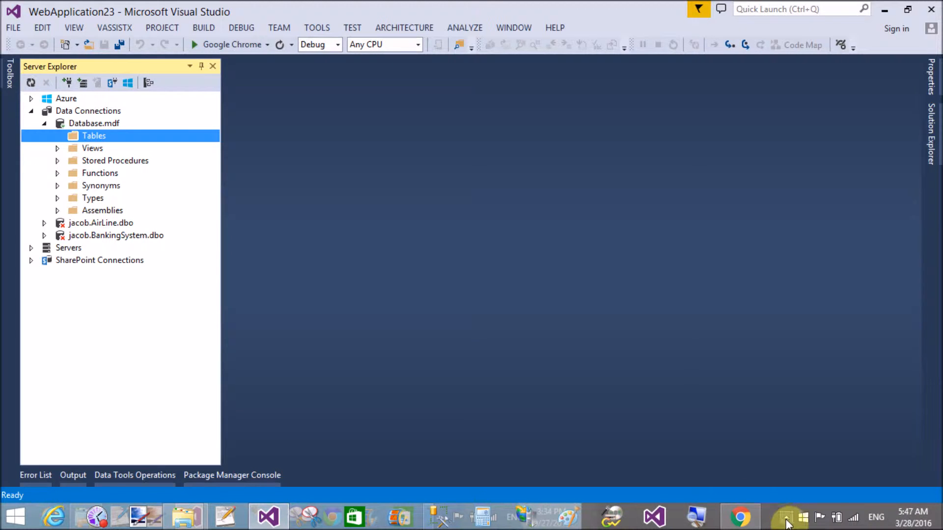
click(786, 517)
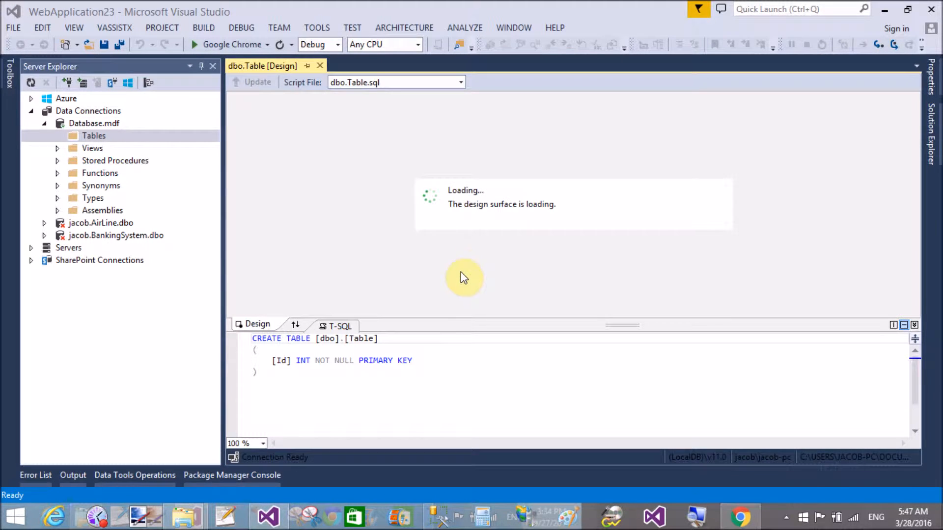
Step: Change [dbo].[Table] to Employee in the CREATE TABLE script
click(361, 338)
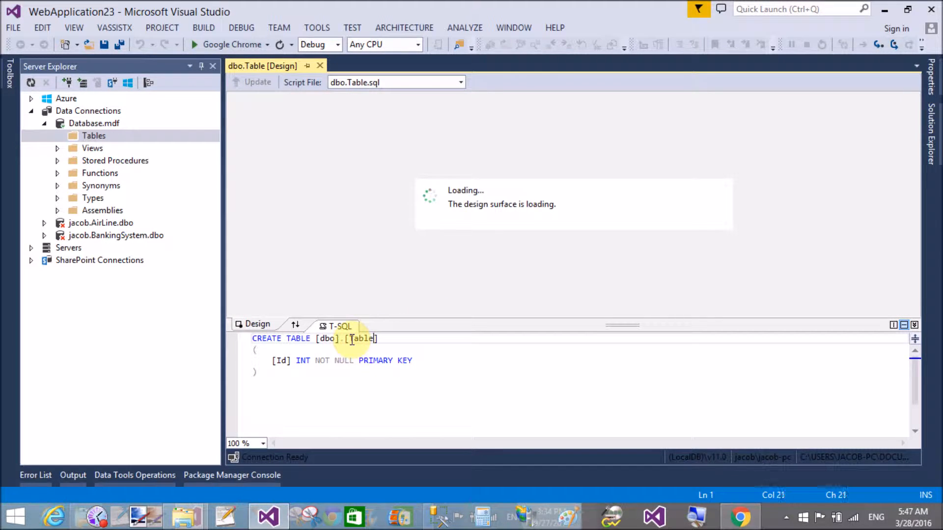
double_click(361, 338)
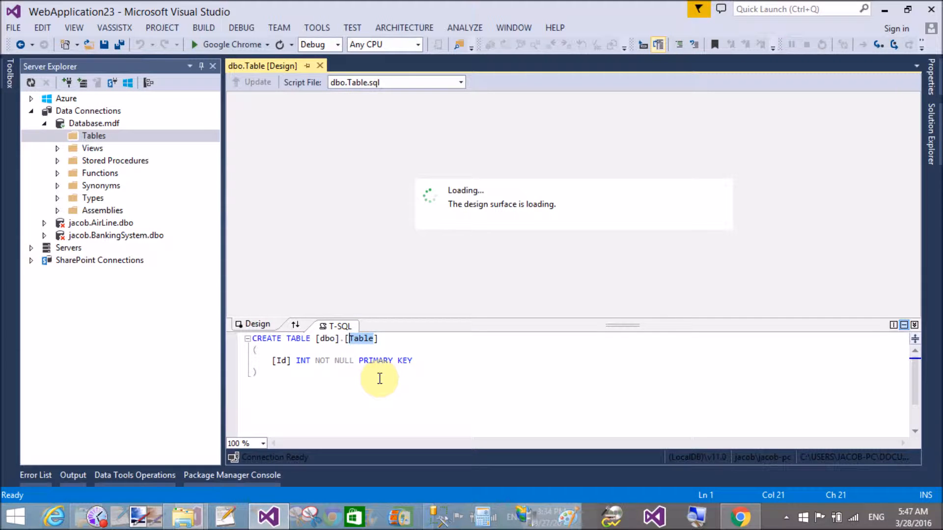
text(Employe)
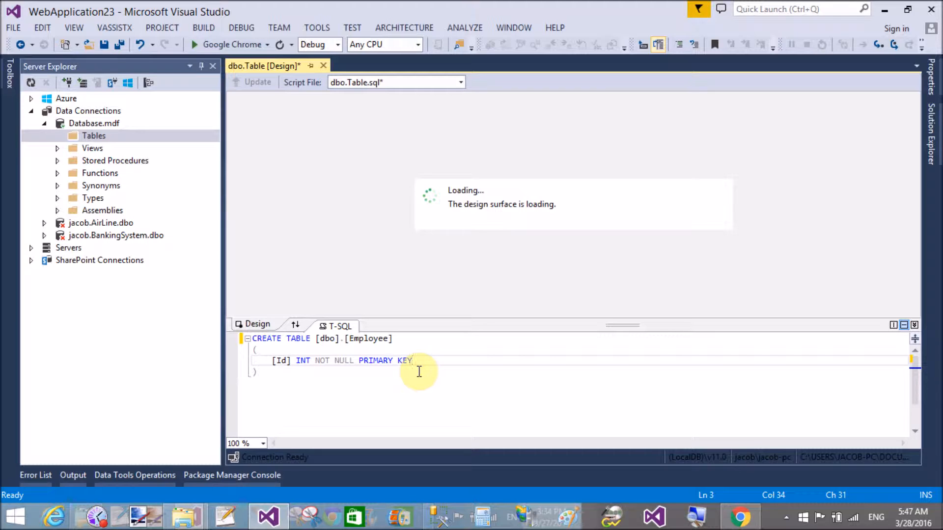
click(413, 360)
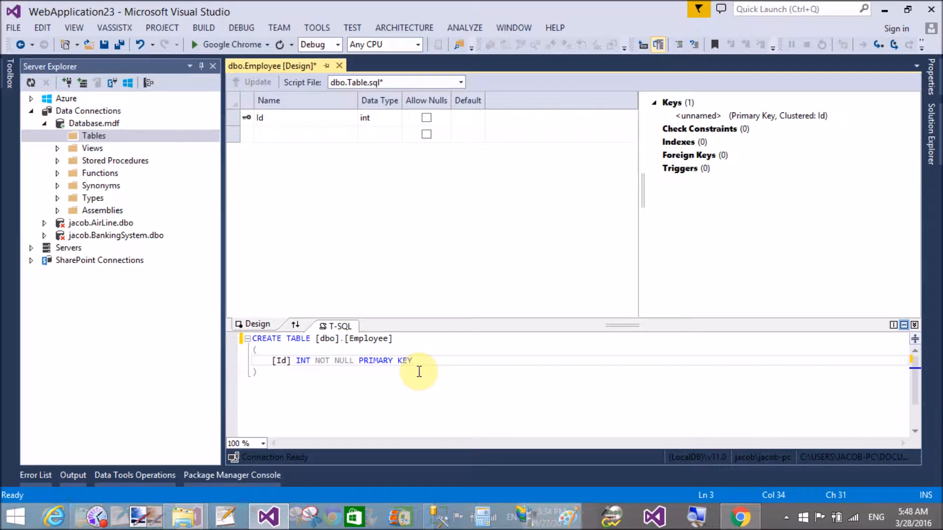
Step: Add an Emp_Name column of type nvarchar(50) below Id
click(303, 133)
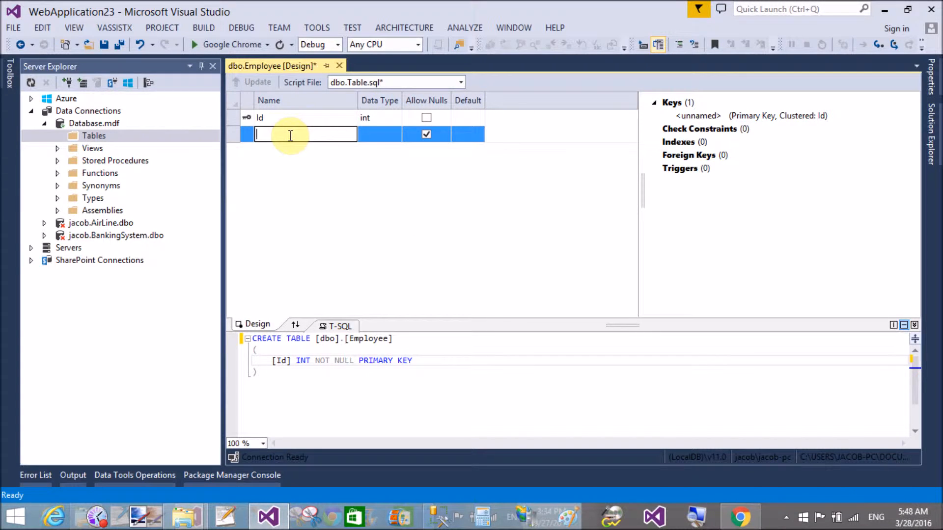
text(Emp_n)
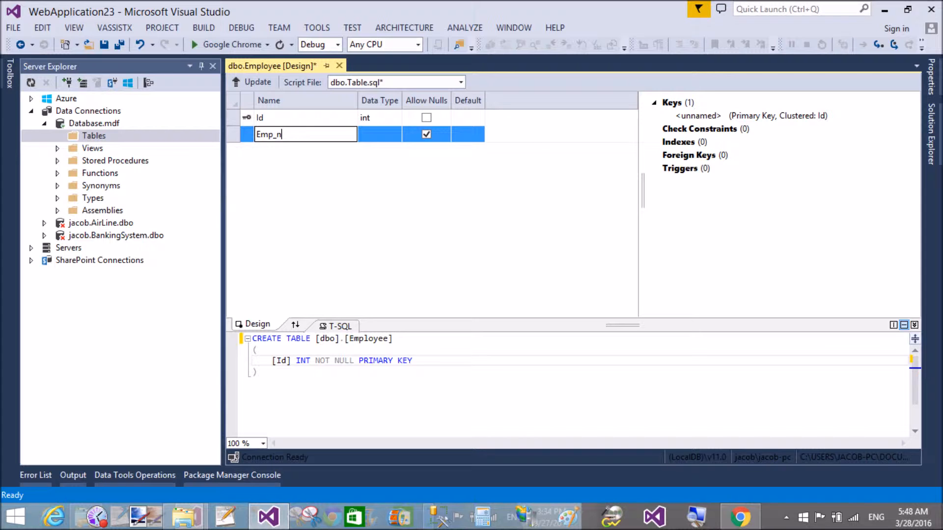
text(ame)
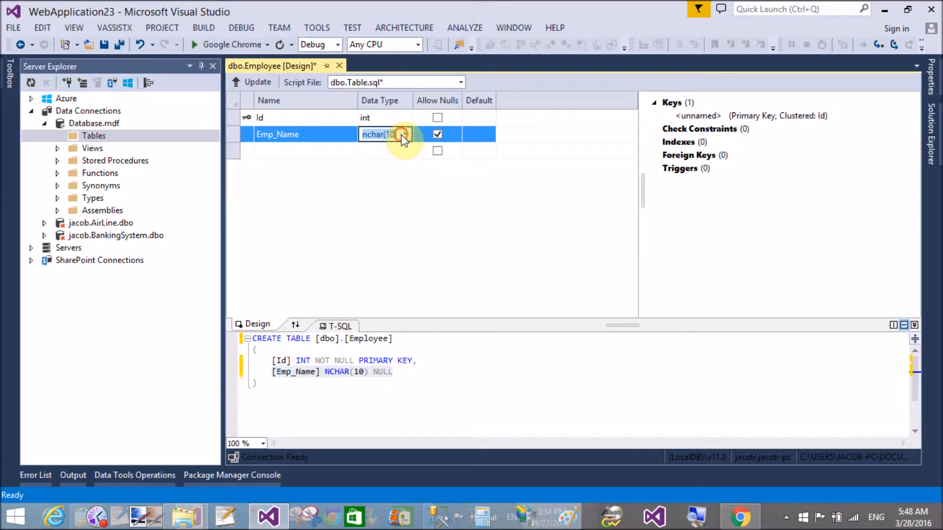
text(nvarchar(50))
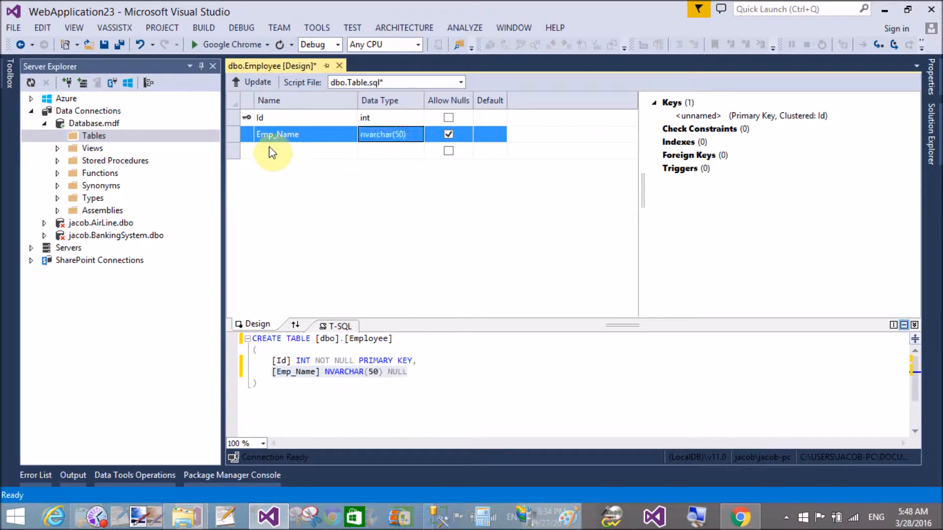
Step: Add an Emp_City column and set its data type to nvarchar(50)
text(Emp)
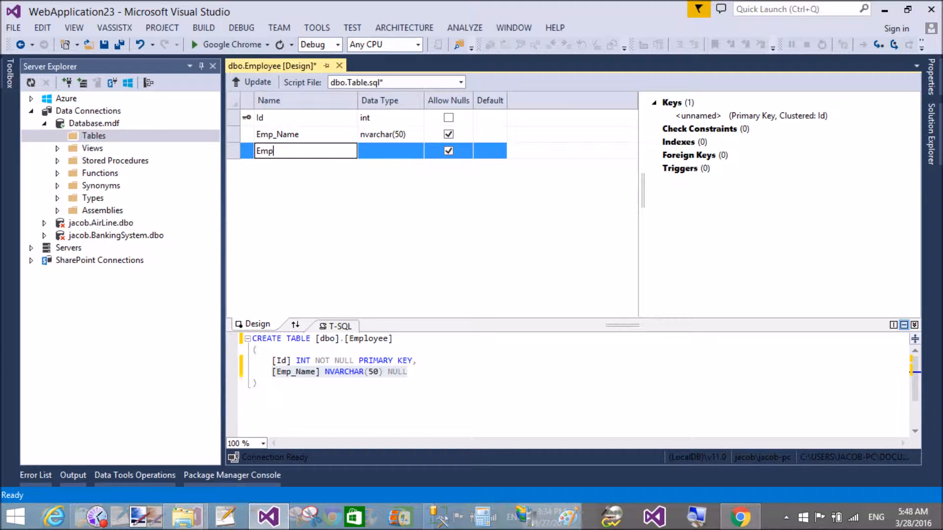
text(_City)
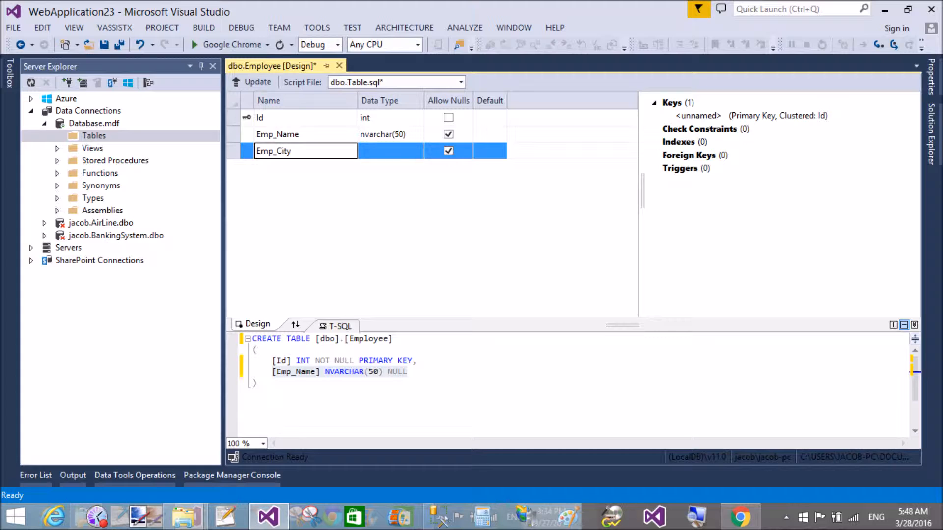
click(415, 150)
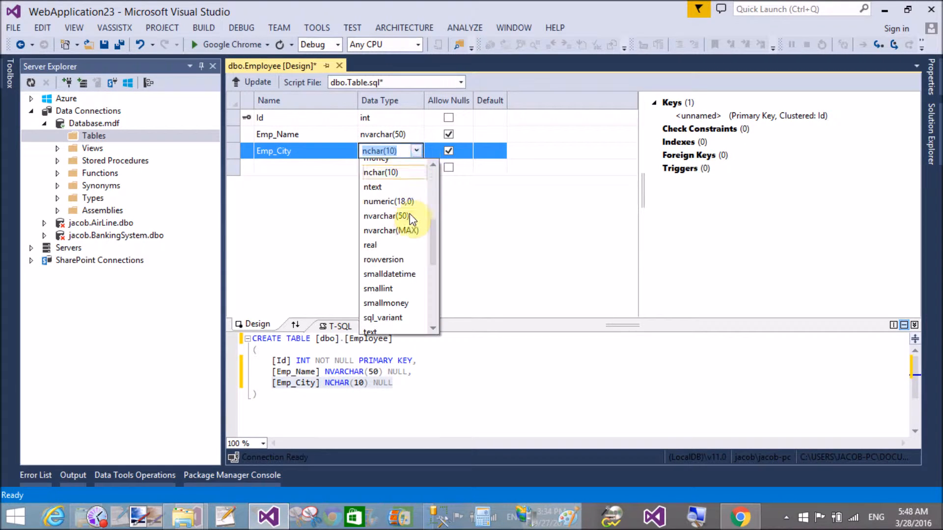
click(385, 216)
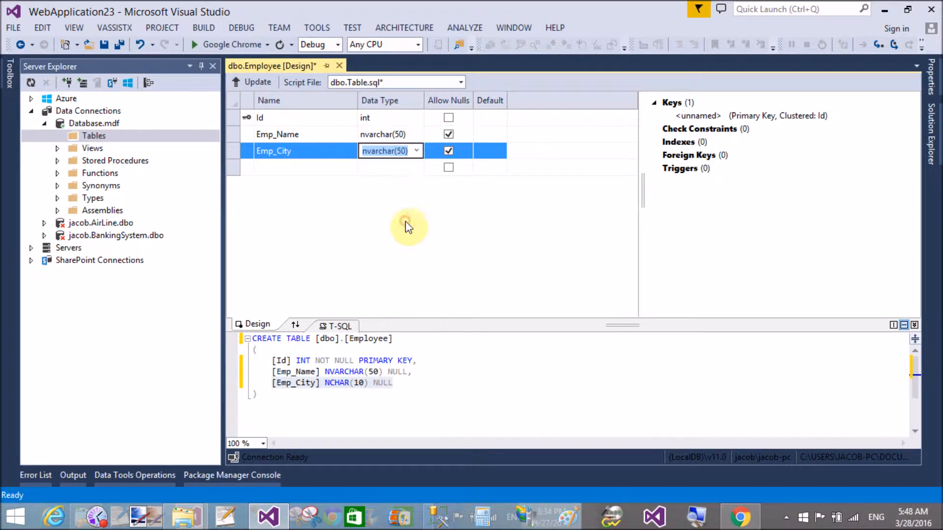
click(257, 82)
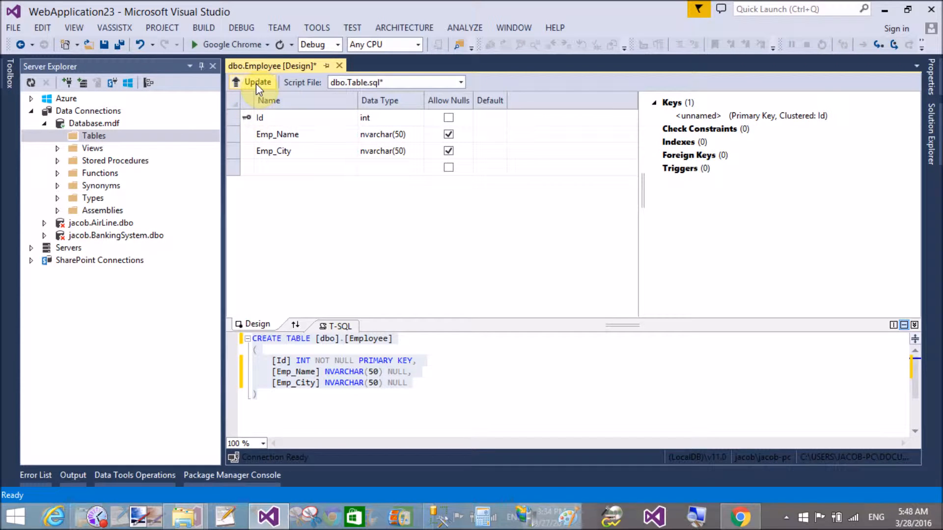
mouse_move(294, 121)
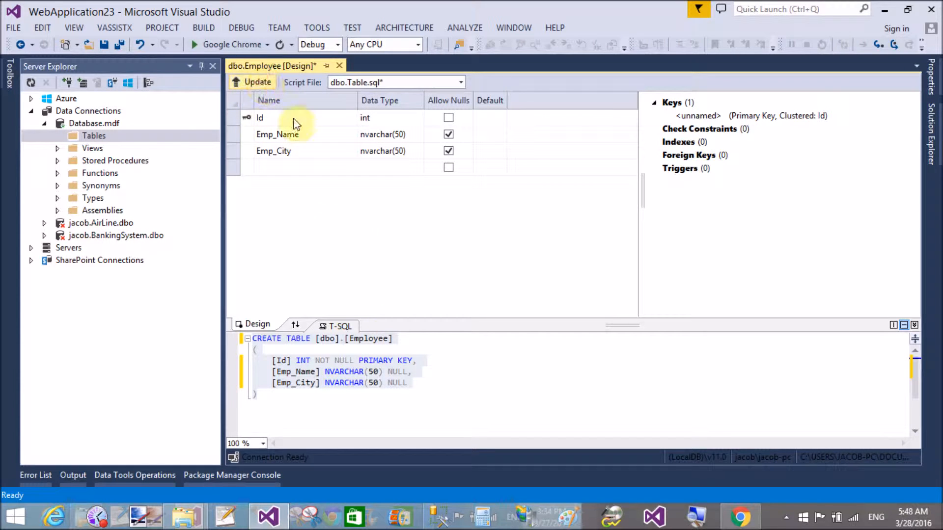
Step: Apply the Employee table design to Database.mdf with Update Database
click(252, 82)
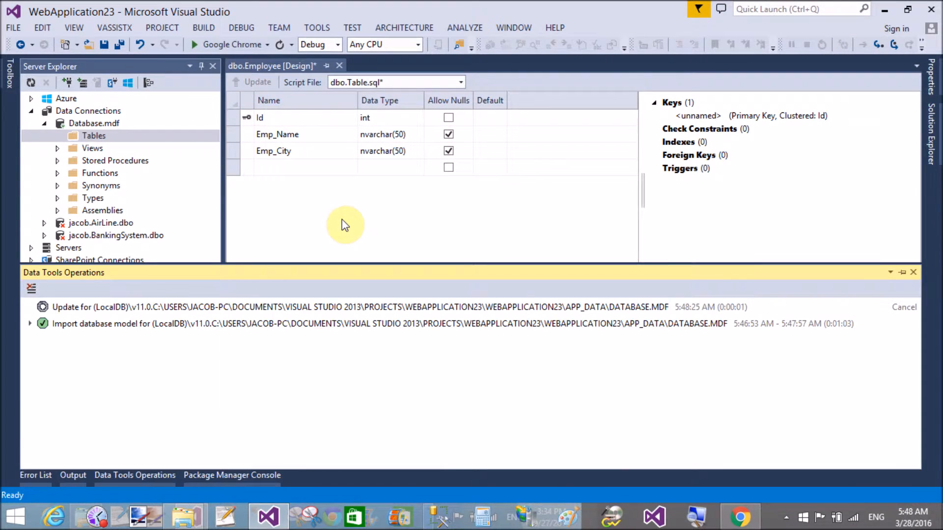
click(257, 82)
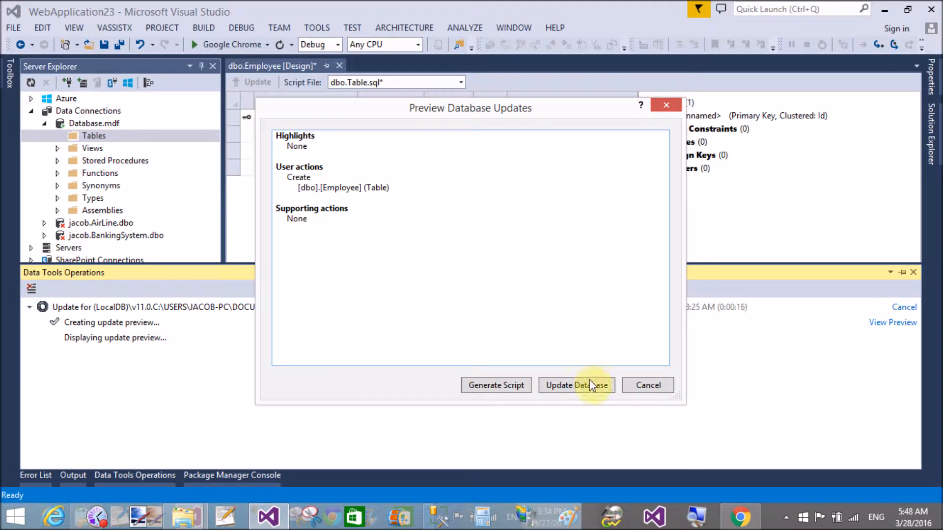
click(576, 385)
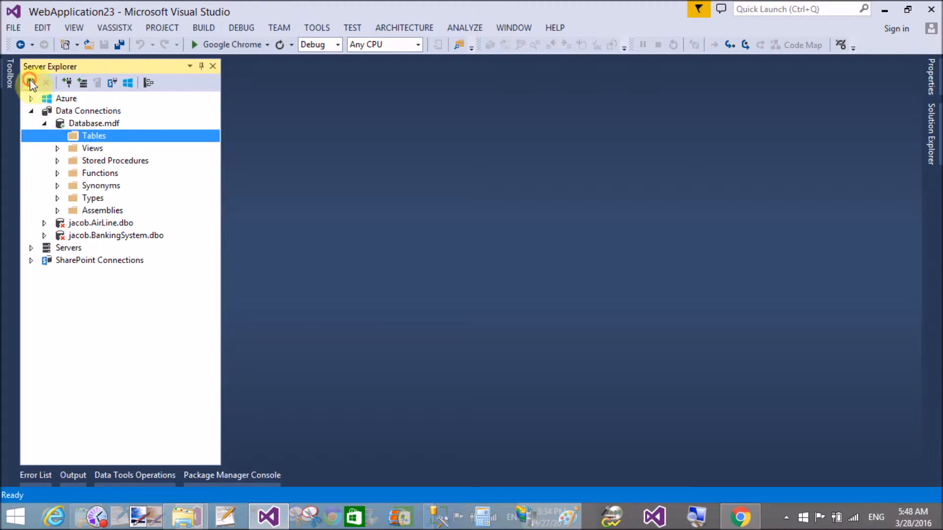
Step: Open the empty Employee table's data grid from Server Explorer
right_click(112, 149)
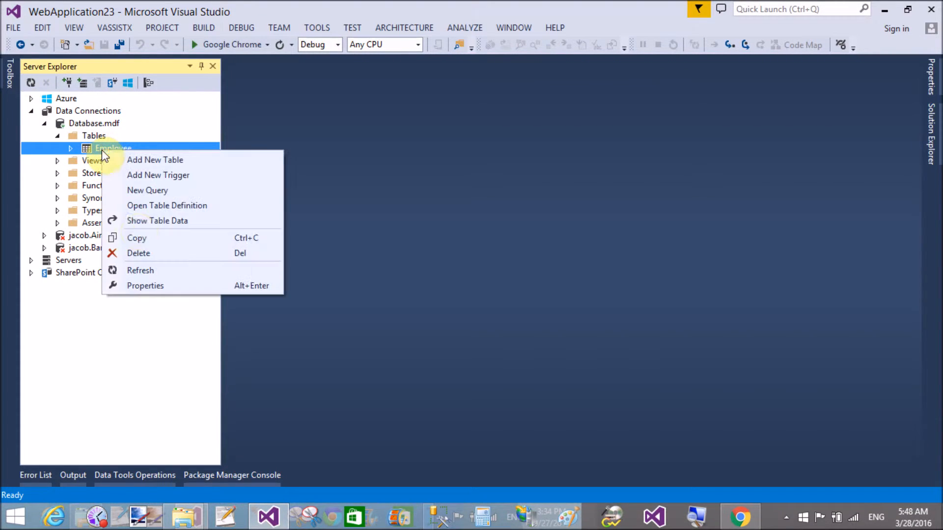
click(282, 263)
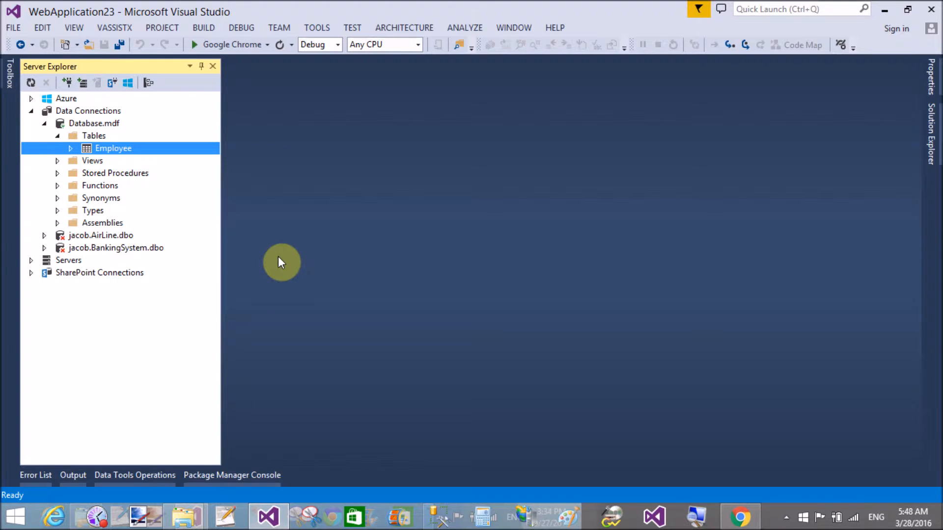
double_click(112, 148)
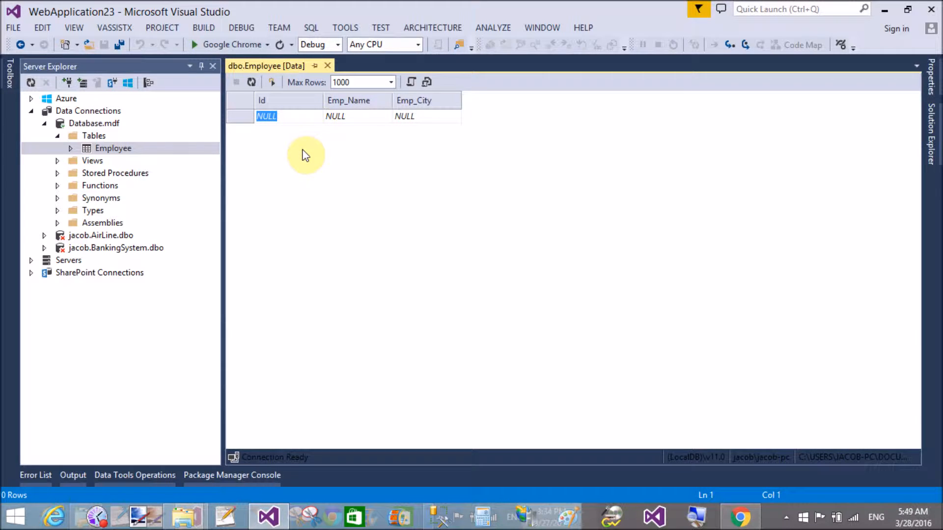
Step: Enter a row with Id 1, Emp_Name Jacob and Emp_City NewYork
text(1)
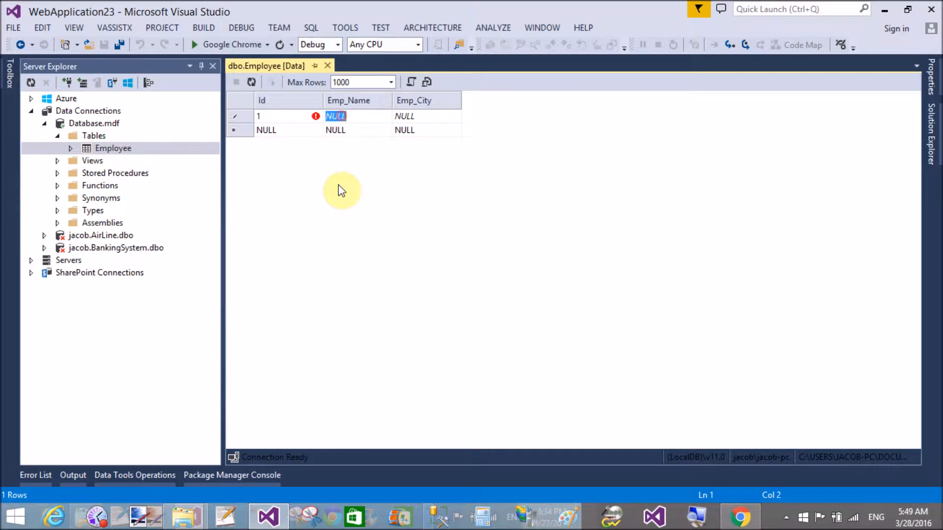
mouse_move(340, 202)
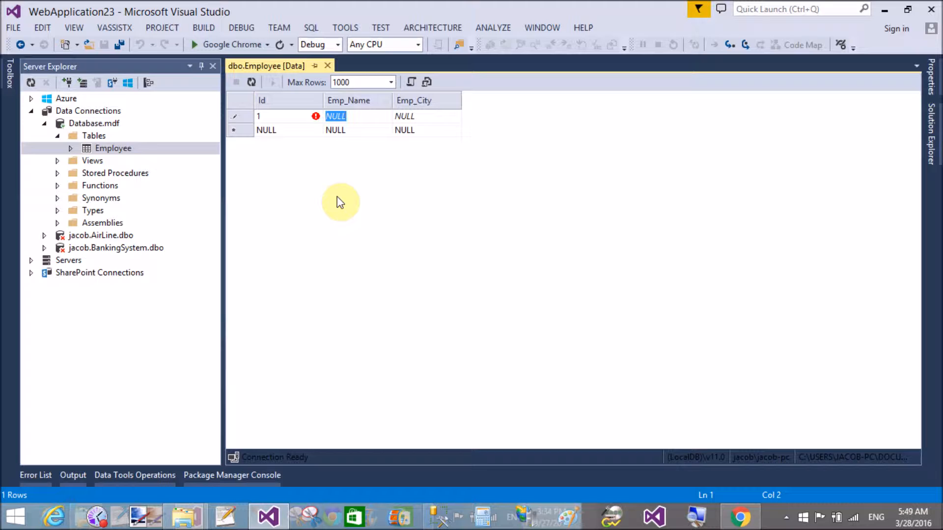
text(Jacob)
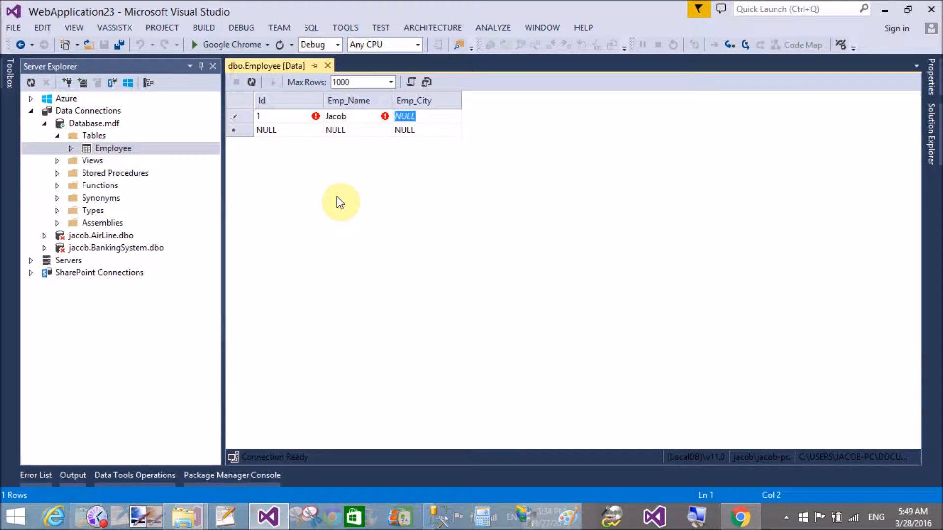
text(N)
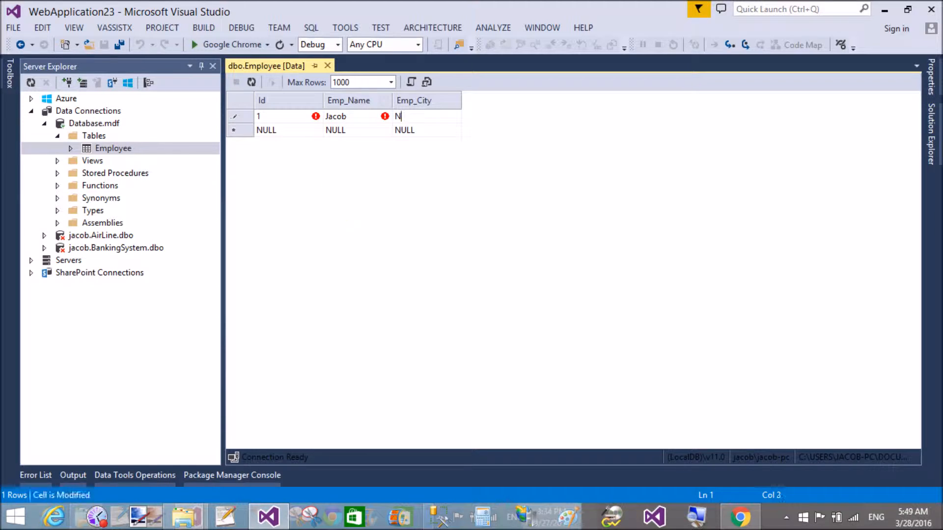
text(ewYork)
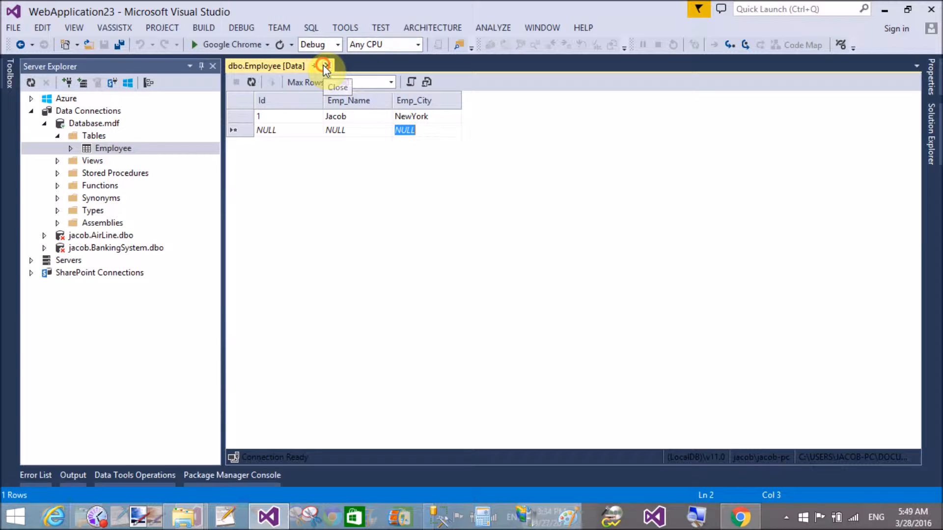
Step: Reopen the Employee design and set the Id column's (Is Identity) property to True
click(324, 65)
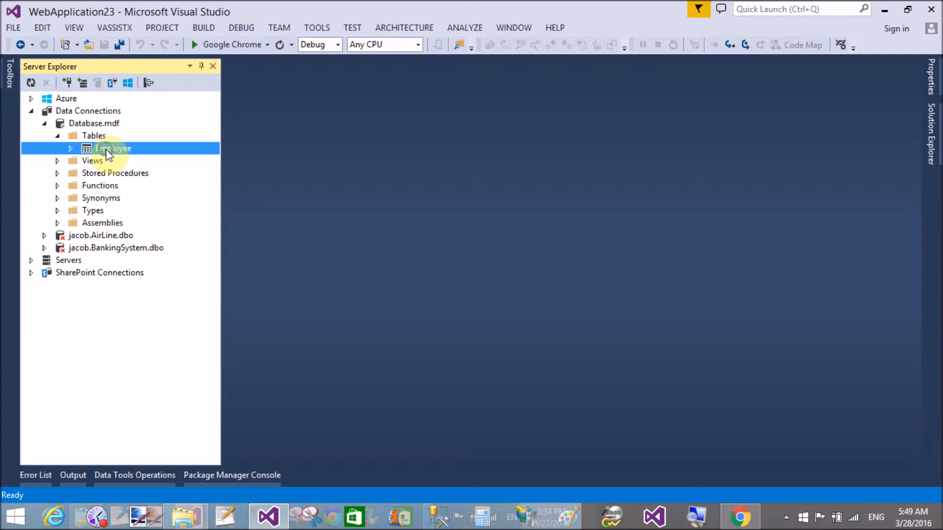
double_click(112, 148)
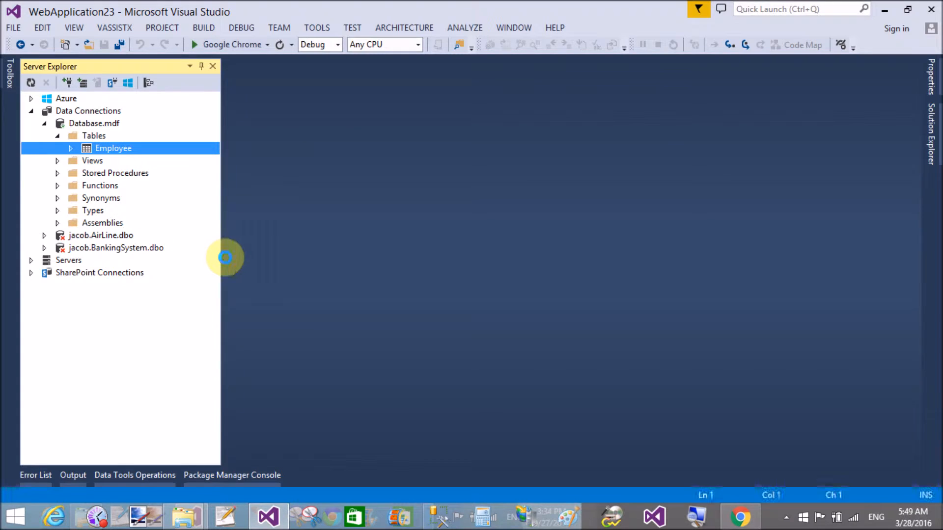
double_click(112, 148)
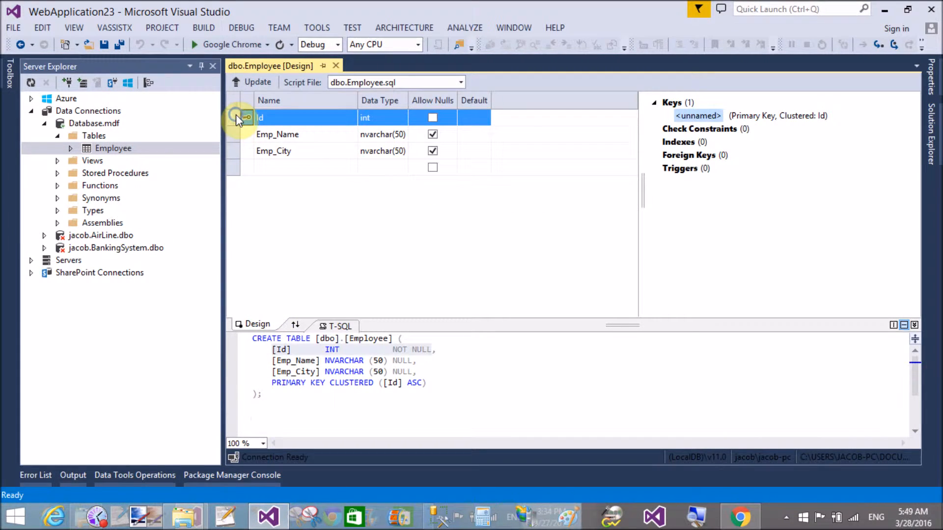
click(260, 117)
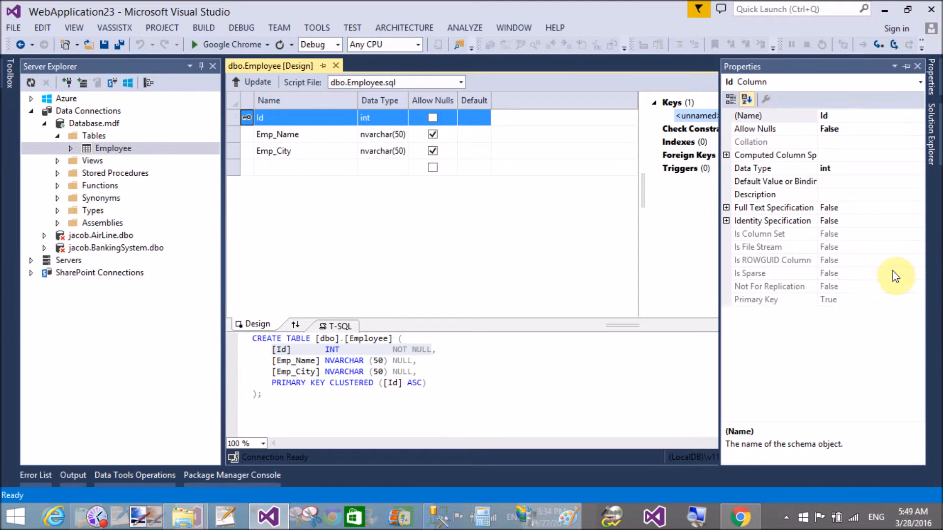
click(726, 220)
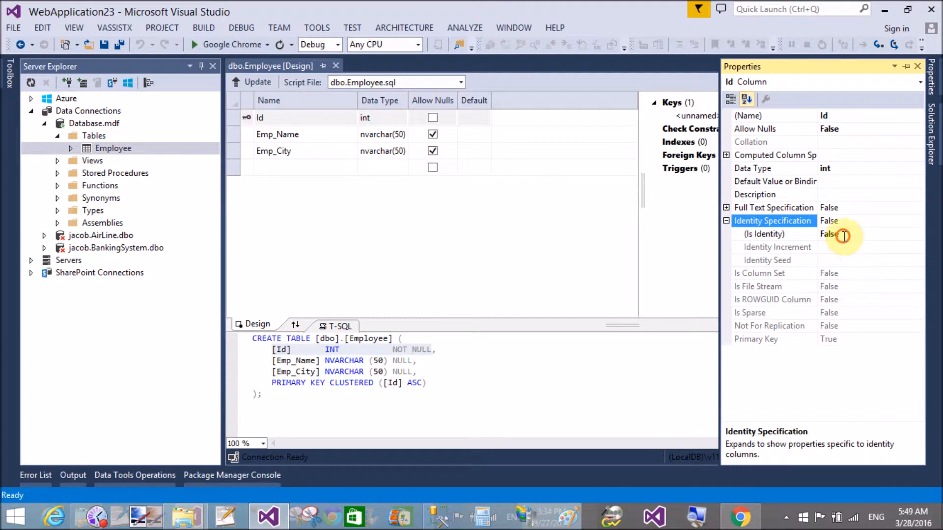
click(865, 234)
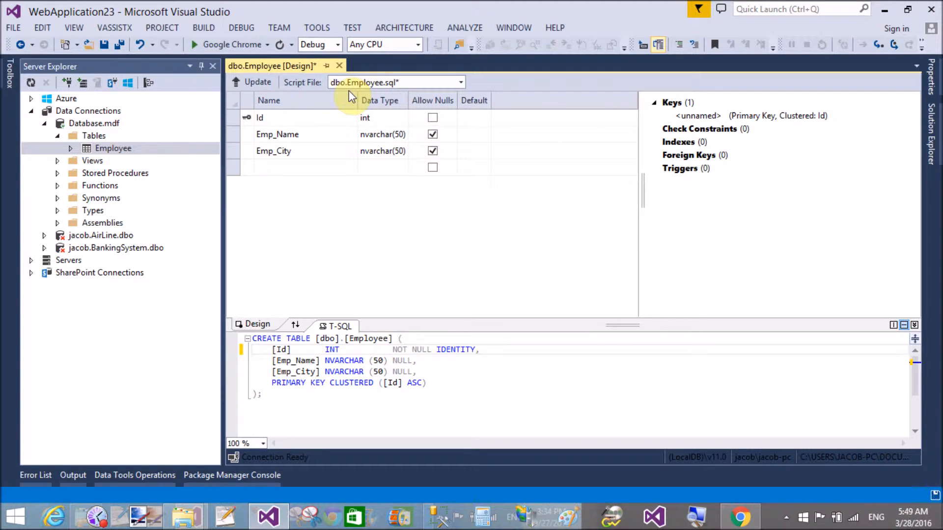
Step: Push the Id IDENTITY change to the database and close the Employee designer
click(257, 82)
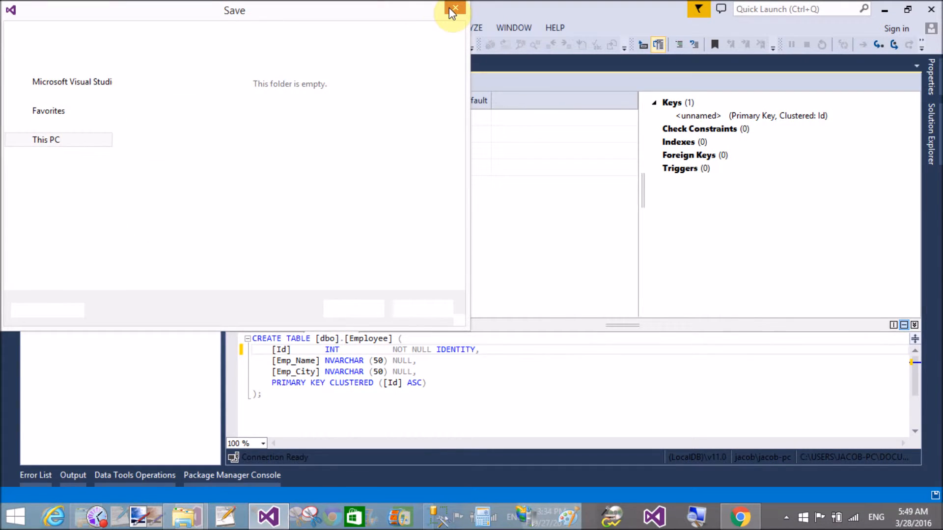
click(454, 9)
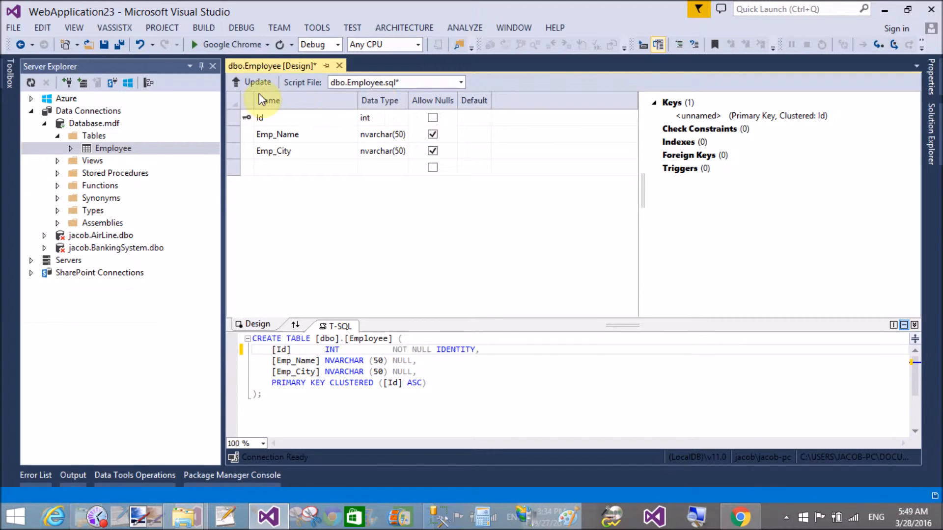
click(257, 82)
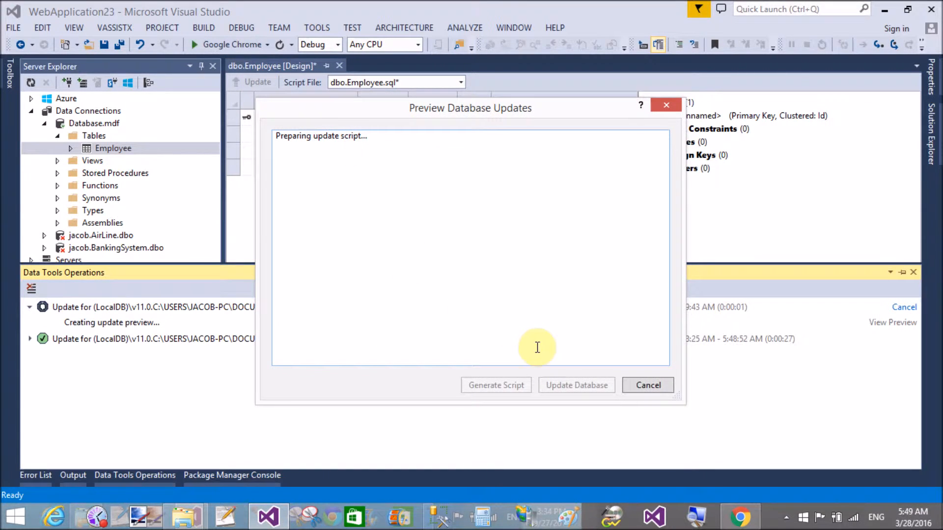
mouse_move(530, 354)
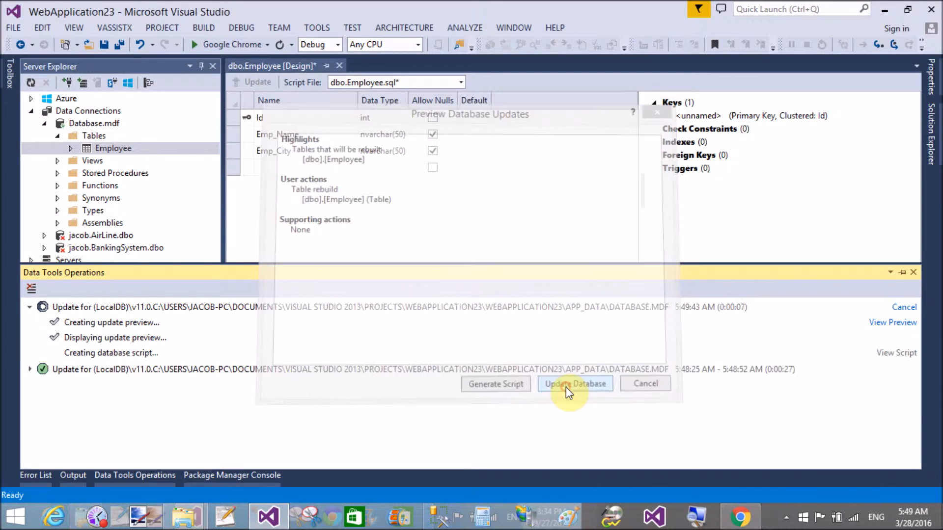
click(574, 383)
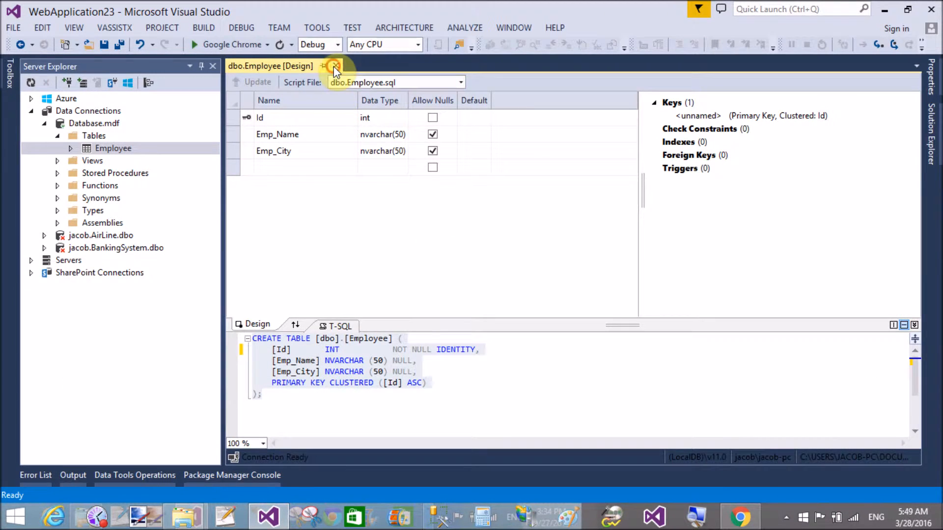
click(335, 65)
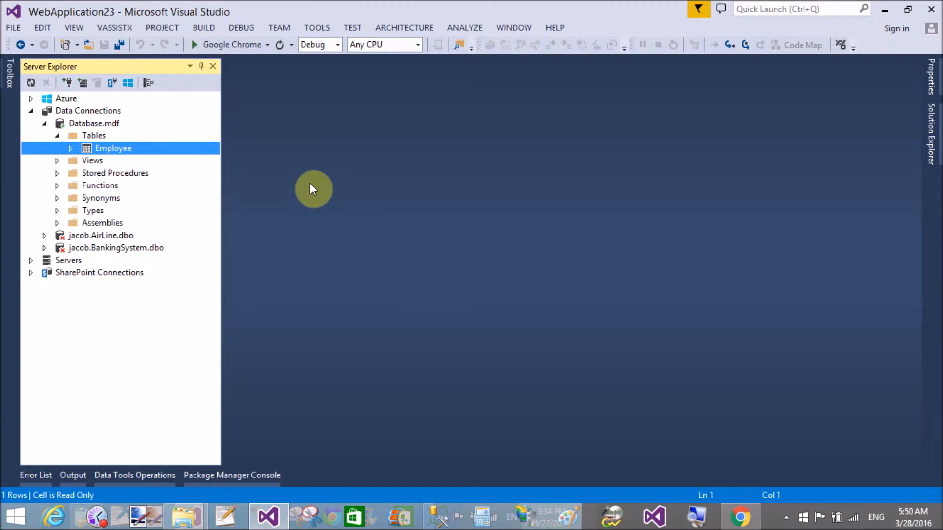
Step: Enter a second employee, Bill in NewYork, then close the Employee data tab
double_click(112, 148)
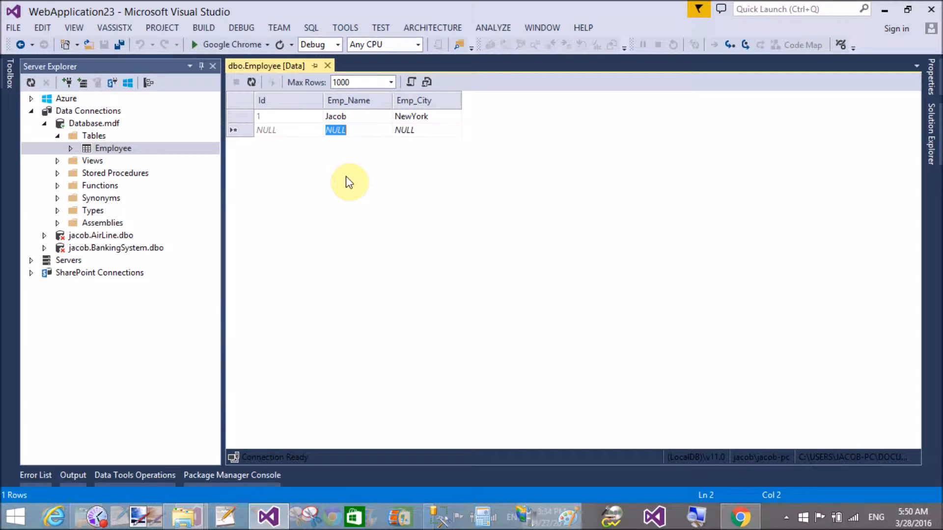
text(Bill)
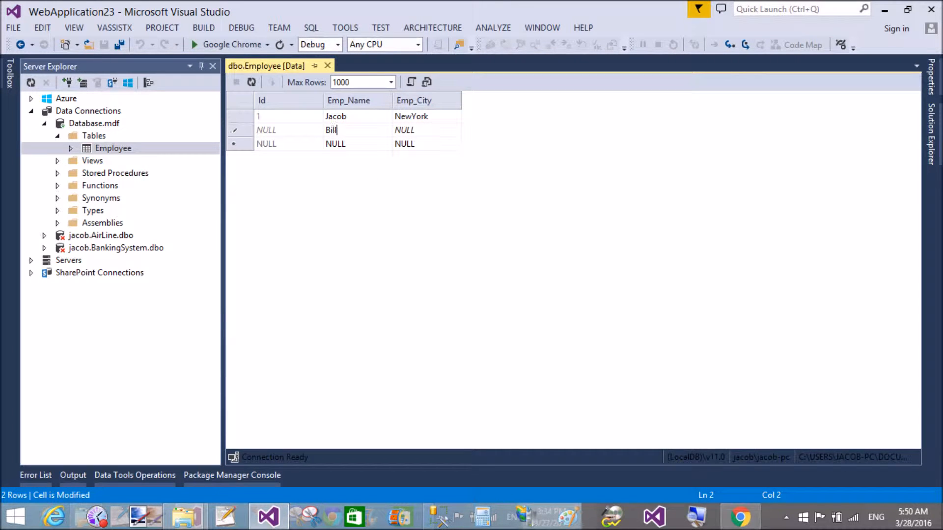
text(NewYork)
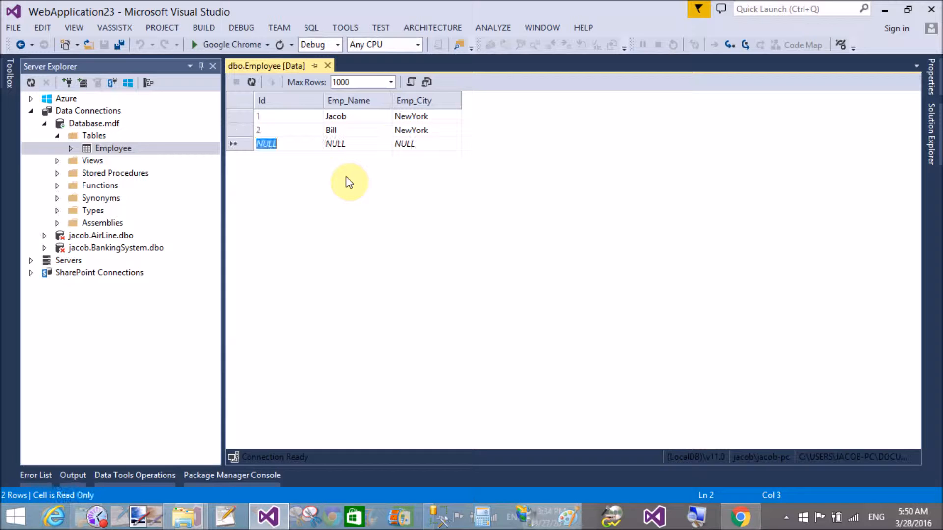
click(327, 65)
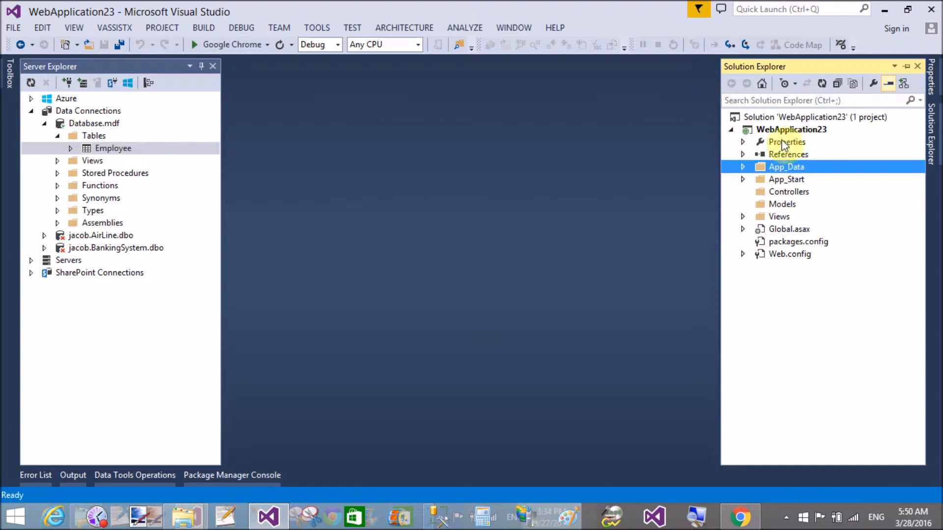
Step: Add a new ADO.NET Entity Data Model item named Model1 to the WebApplication23 project
click(791, 129)
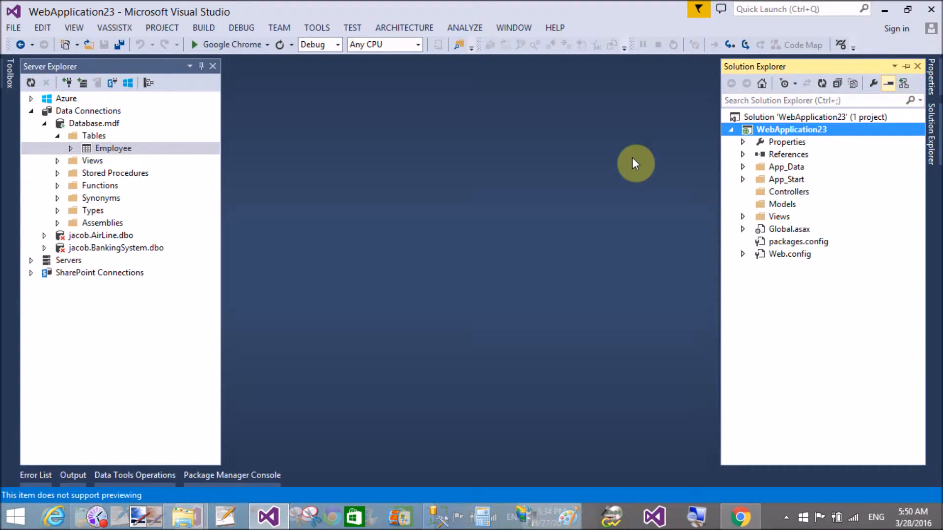
right_click(792, 129)
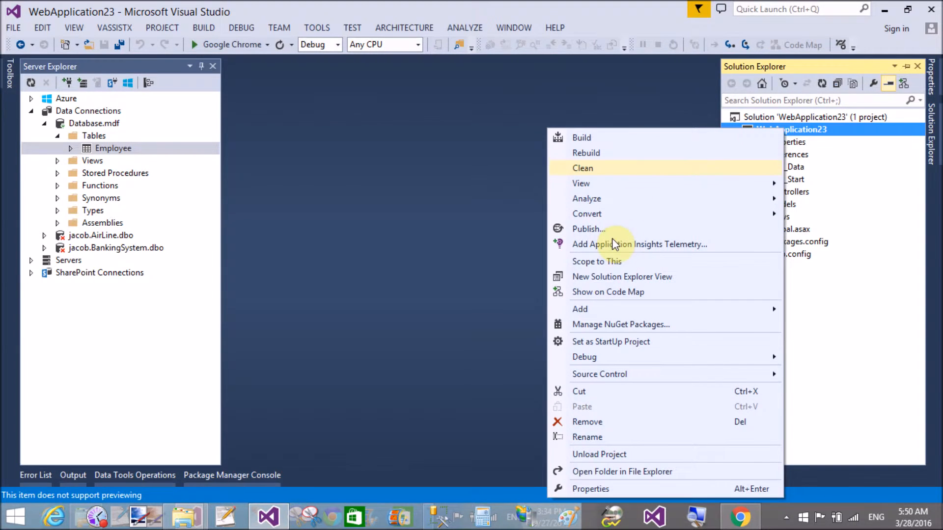
mouse_move(580, 309)
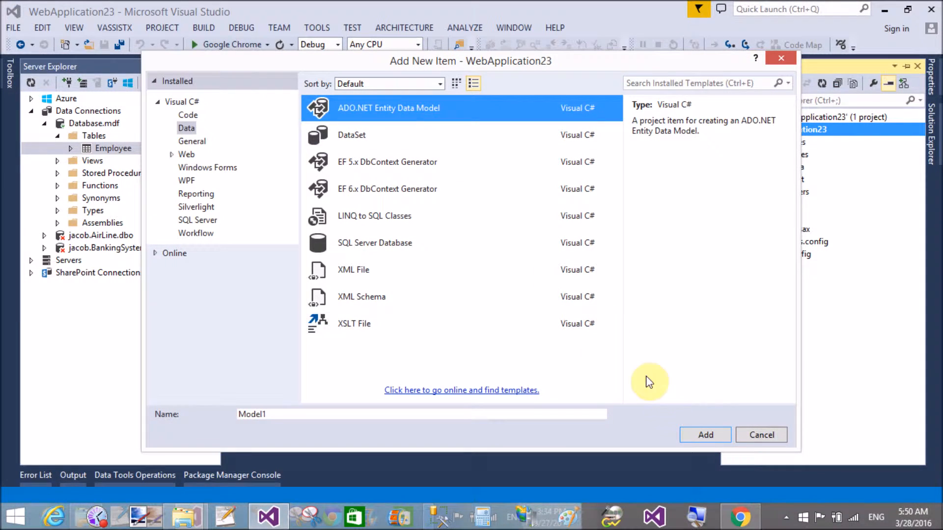
click(760, 434)
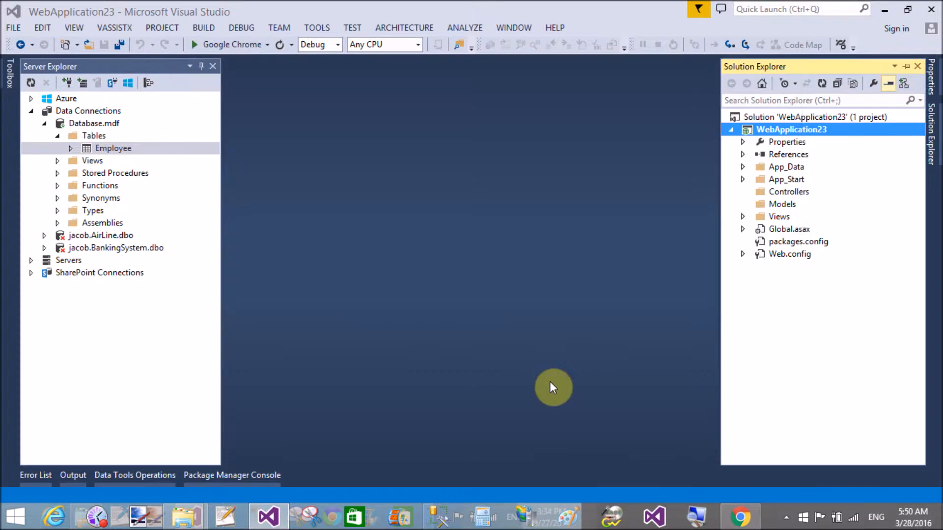
mouse_move(549, 381)
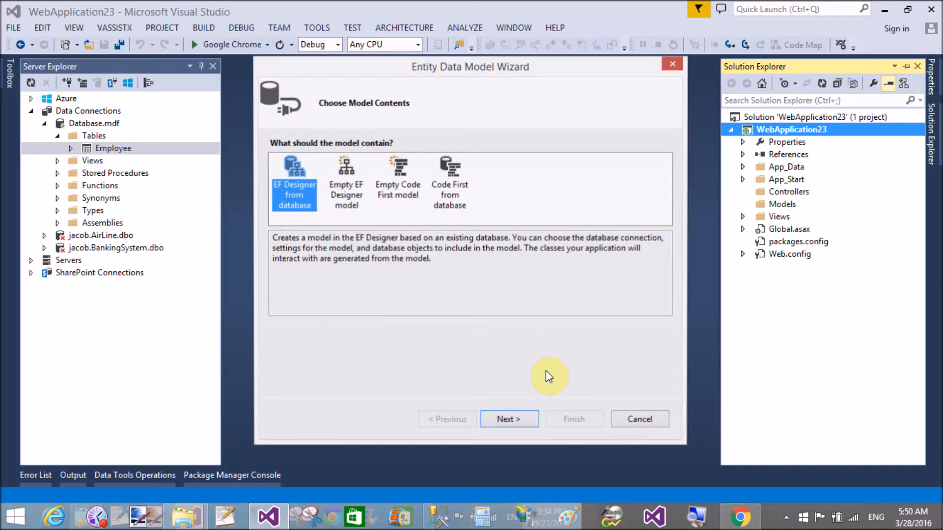
Step: Generate the model from Database.mdf using Entity Framework 6.x, checking the dbo Employee table
click(508, 420)
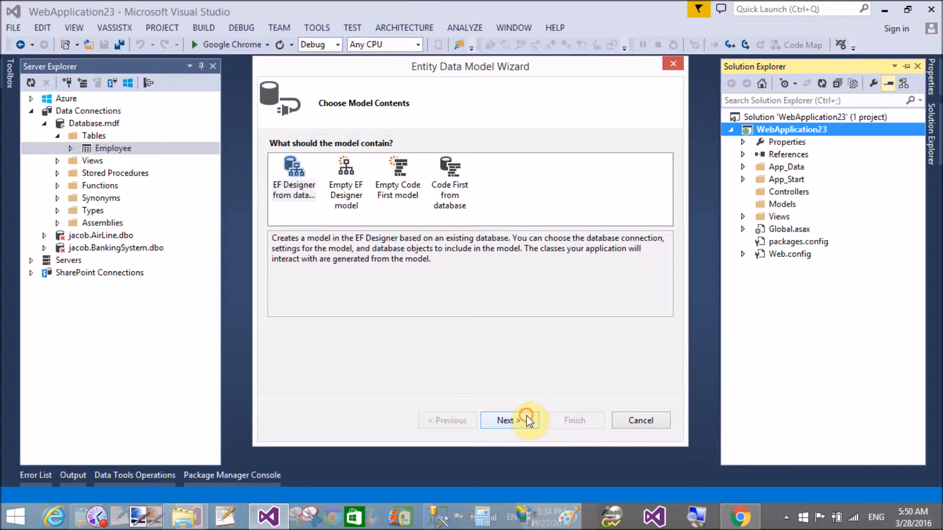
click(506, 420)
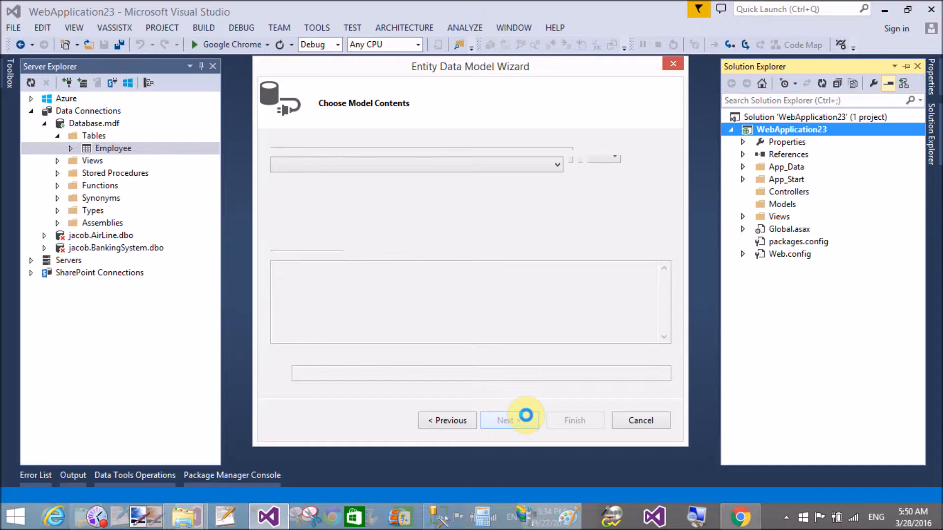
click(509, 421)
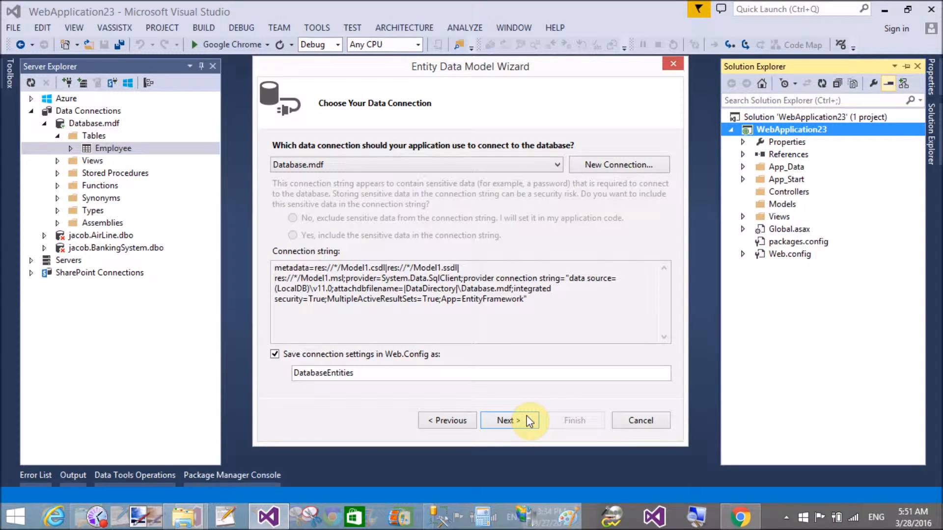
click(507, 421)
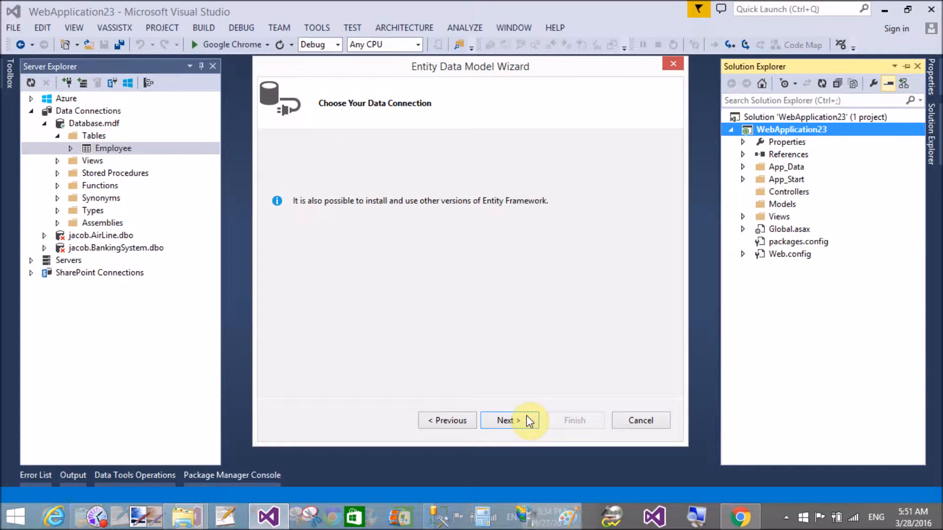
click(507, 420)
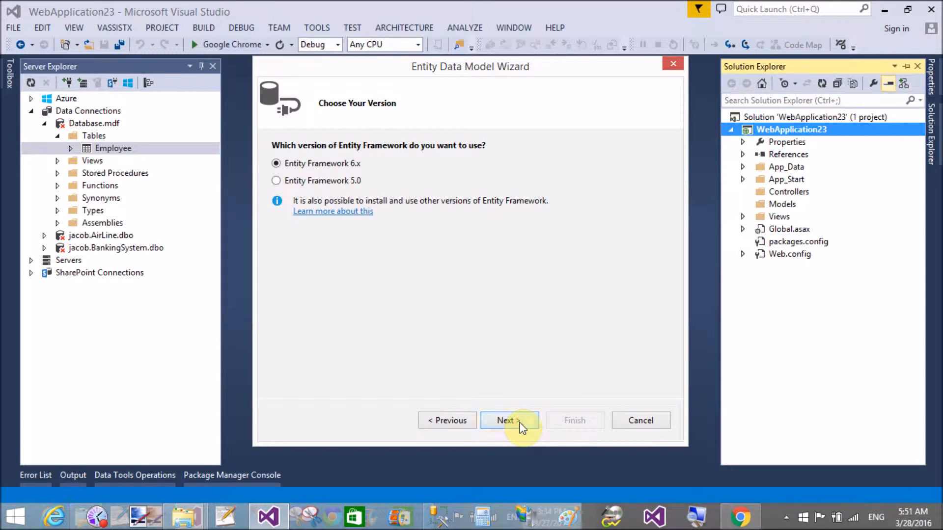
click(509, 421)
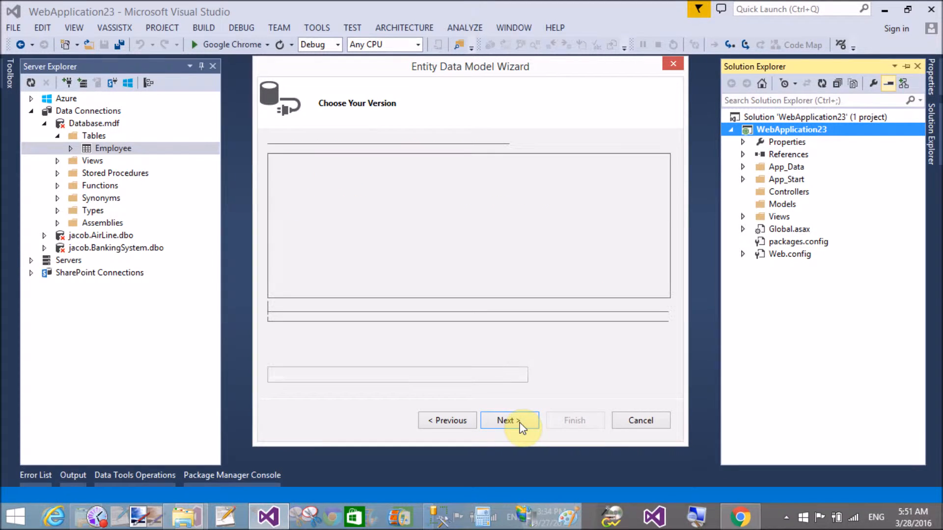
click(509, 421)
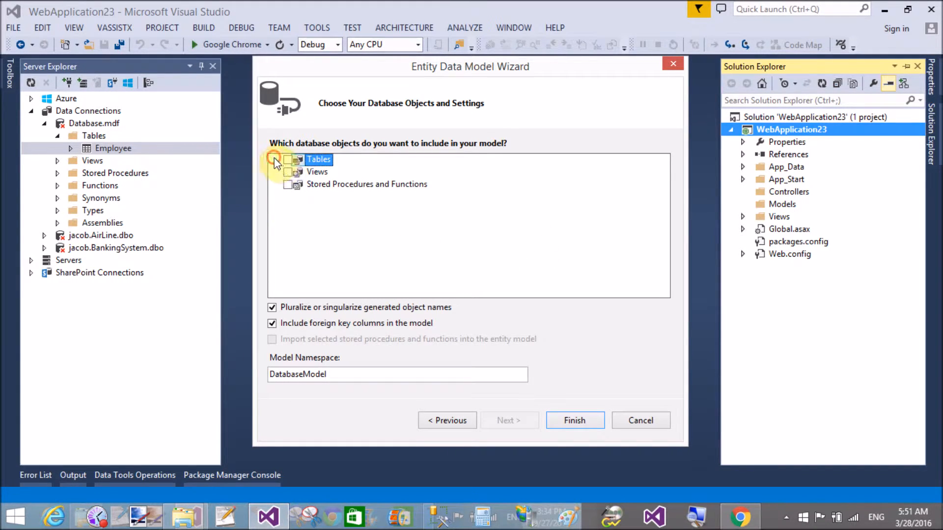
click(276, 159)
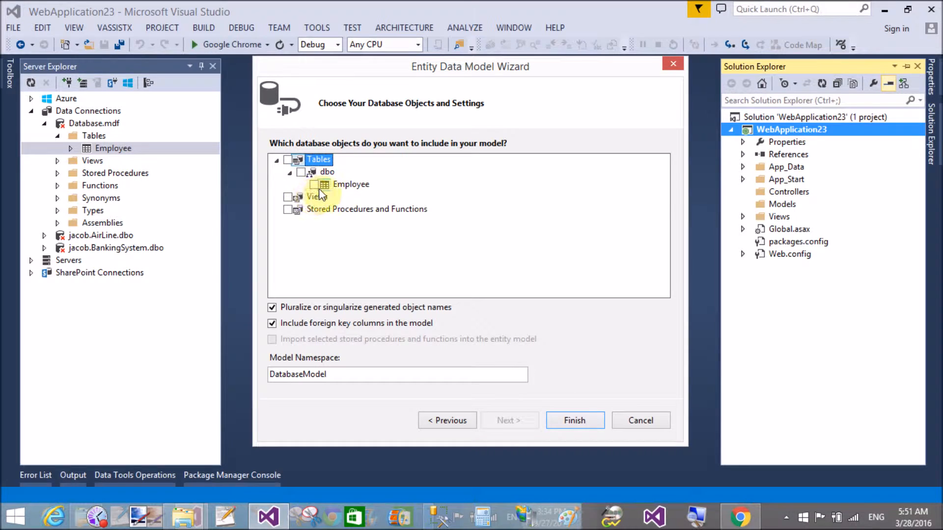
click(314, 184)
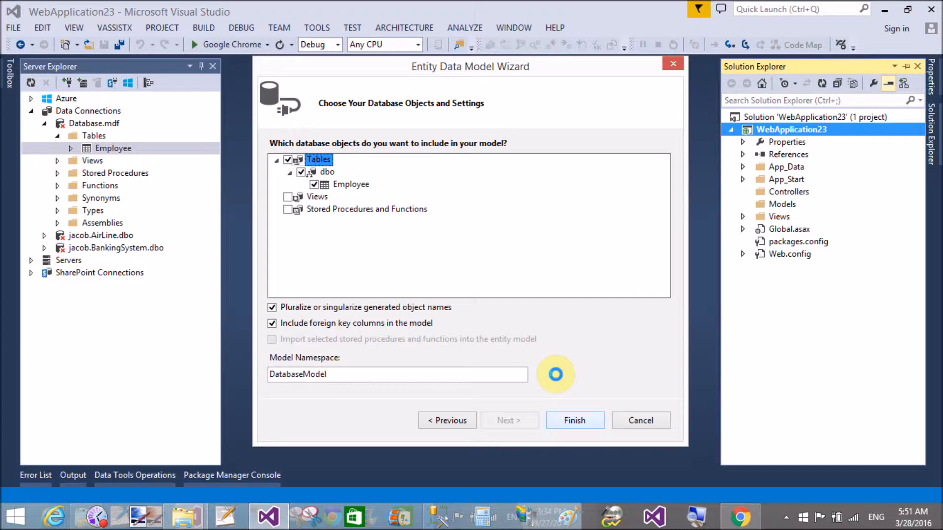
click(574, 420)
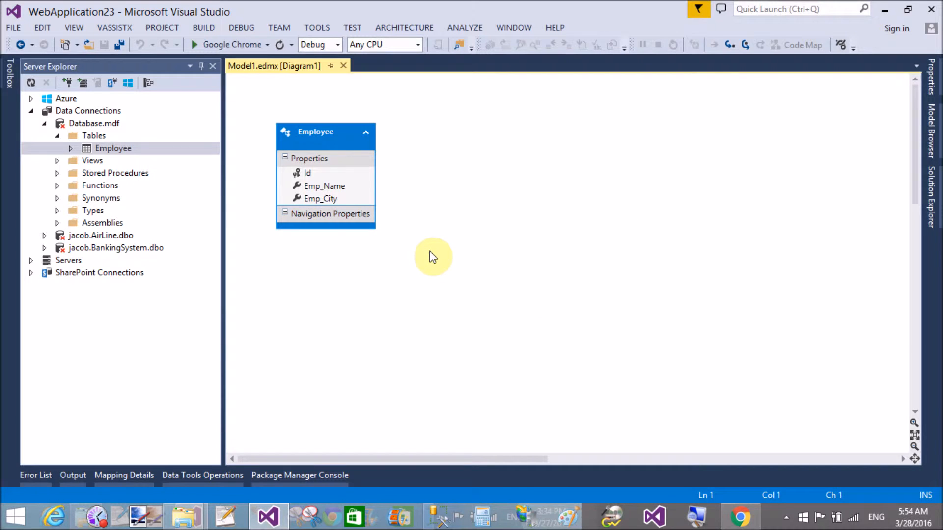
Step: Select the Employee entity and close the Model1.edmx diagram
click(324, 132)
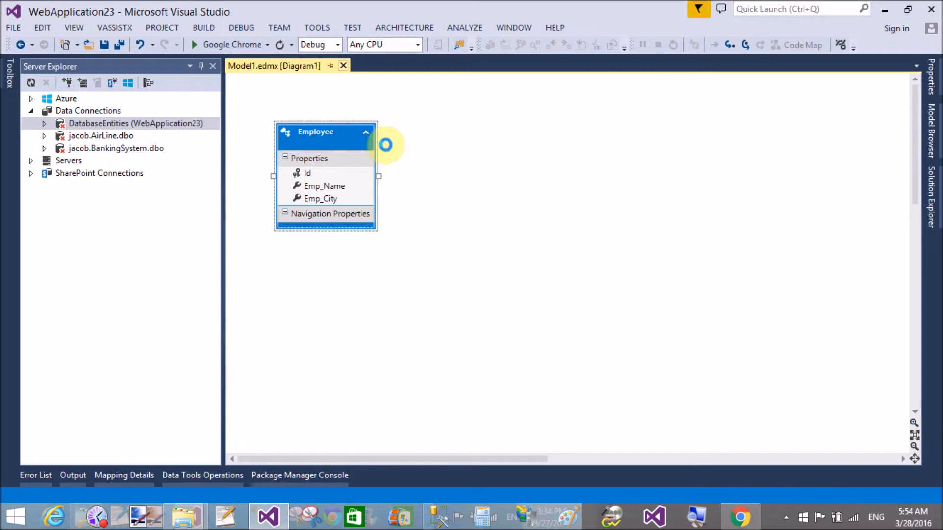
click(343, 66)
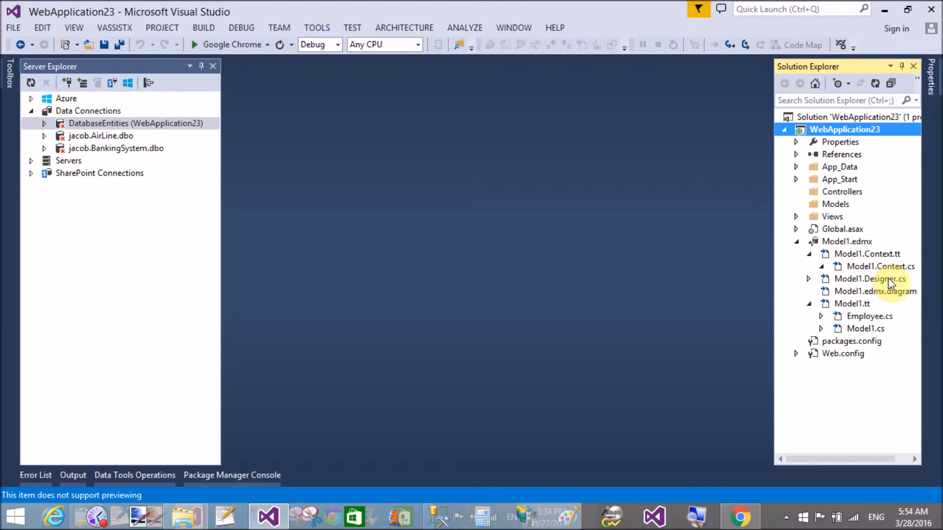
Step: Review the DatabaseEntities class in Model1.Context.cs, then close that file
click(820, 266)
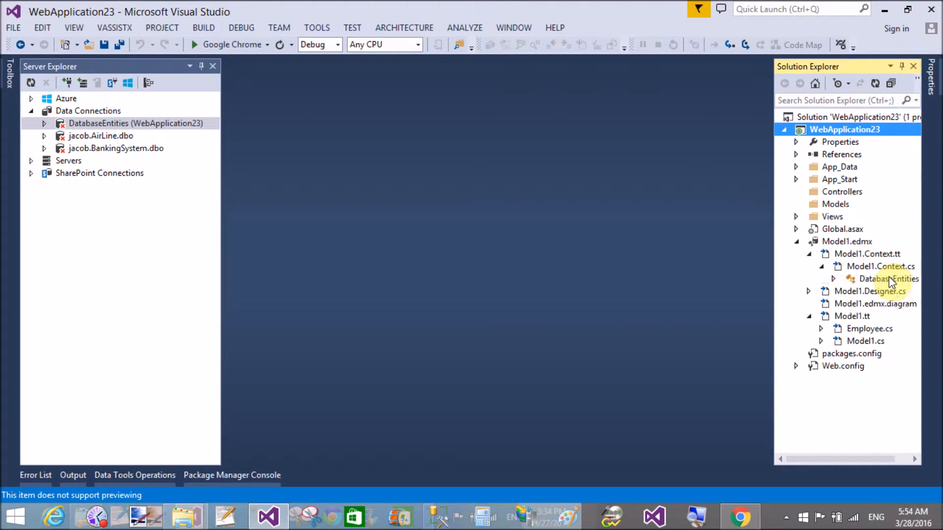
click(884, 278)
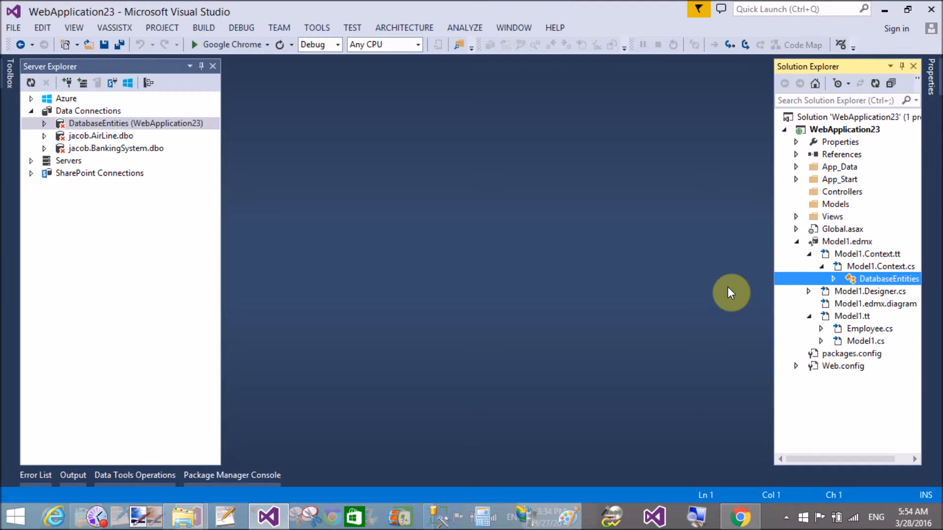
double_click(887, 278)
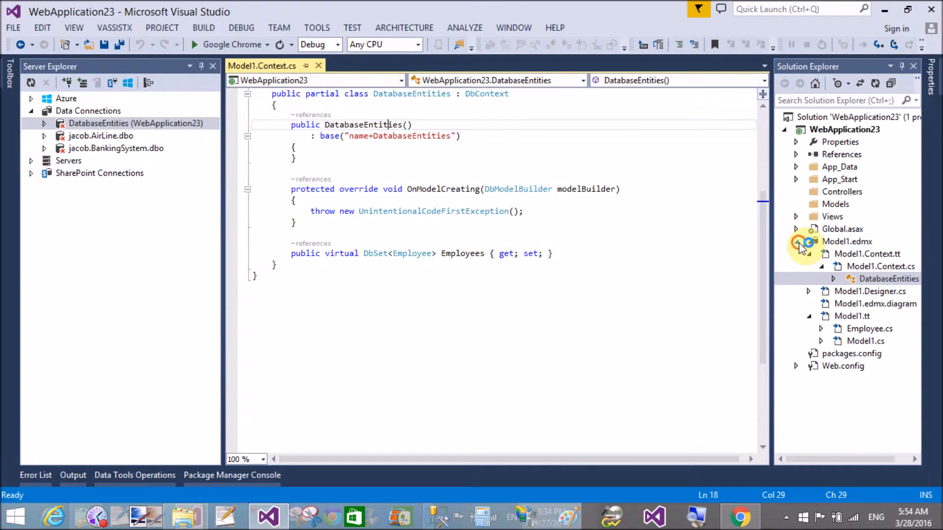
click(795, 242)
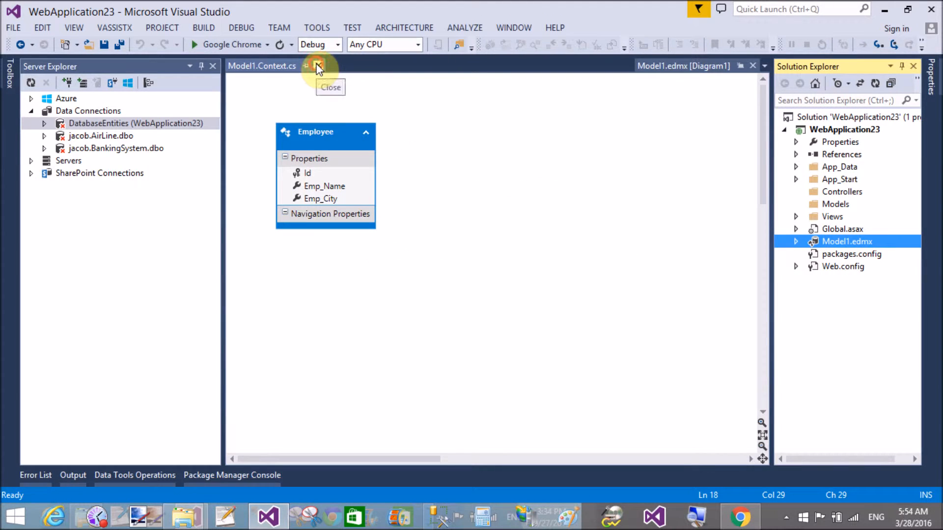
click(318, 66)
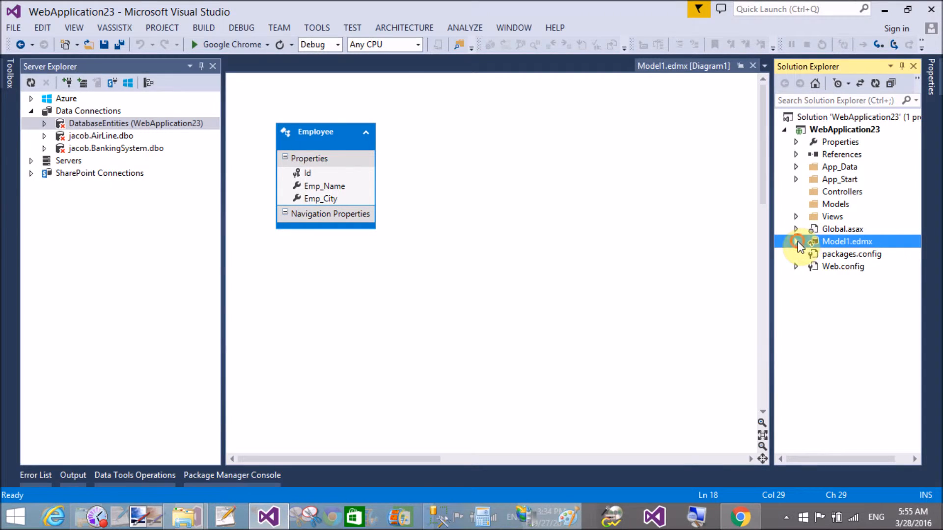
Step: Re-expand Model1.edmx, select Employee.cs, then select the WebApplication23 project
click(796, 241)
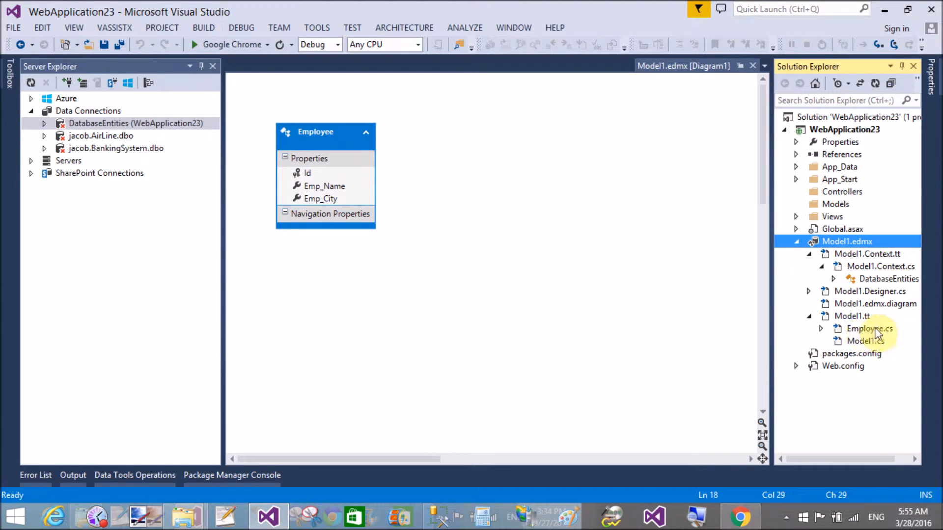
double_click(868, 329)
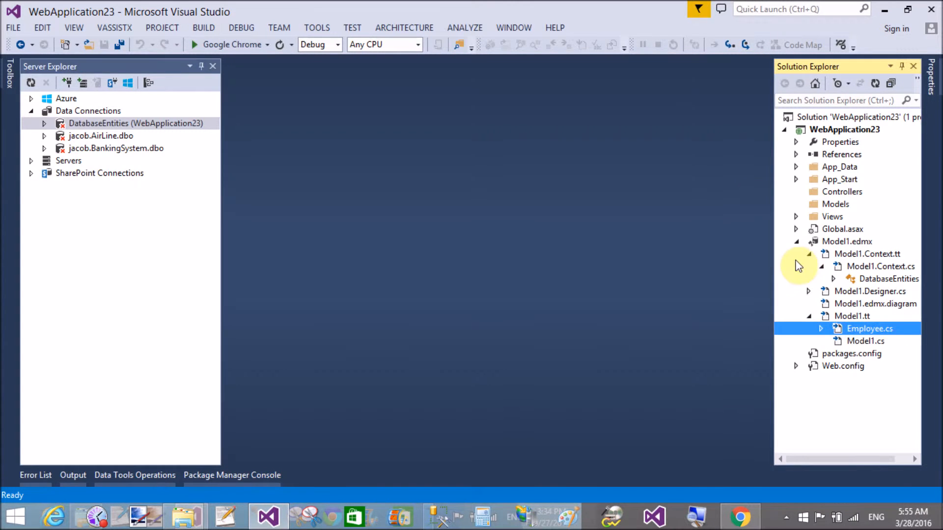
click(844, 130)
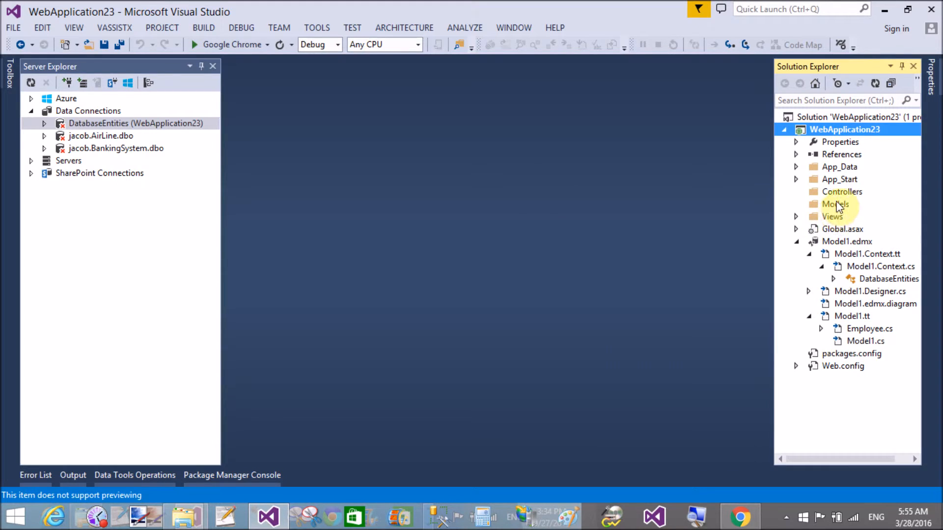
right_click(841, 191)
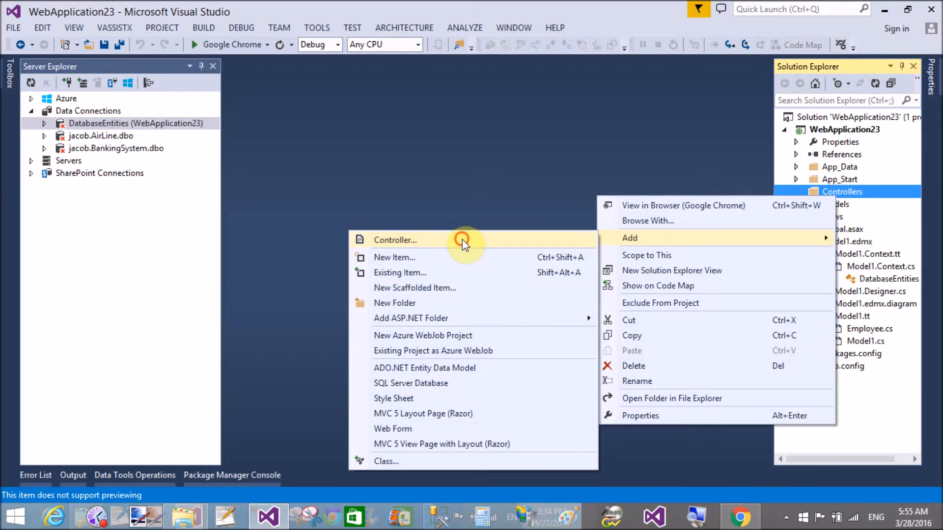
click(395, 240)
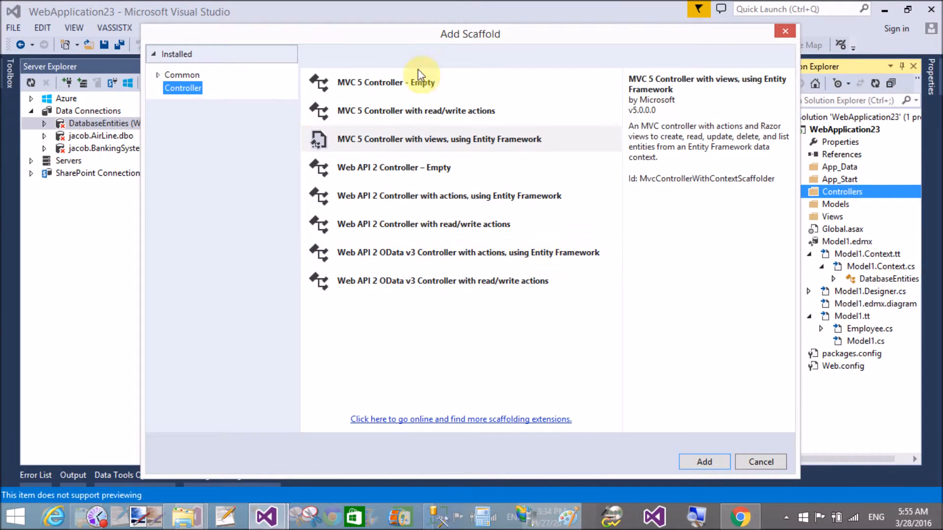
click(438, 139)
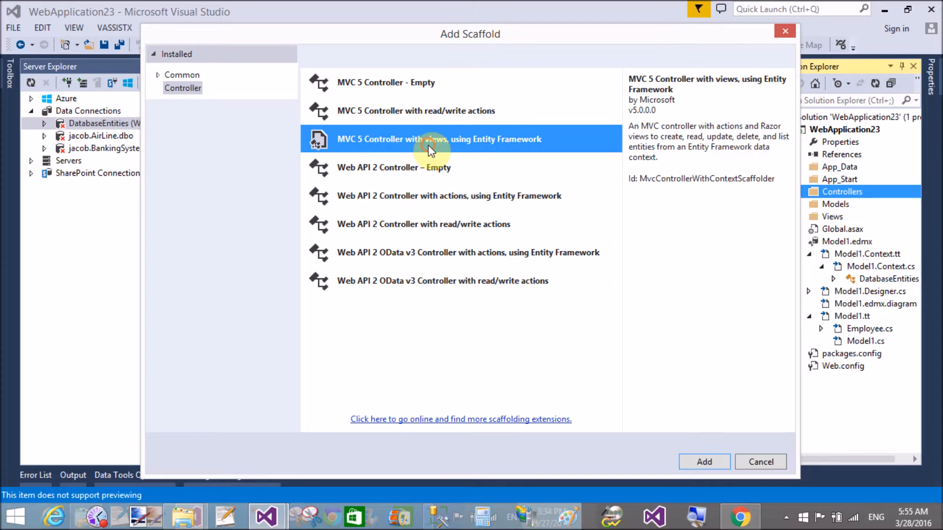
mouse_move(627, 404)
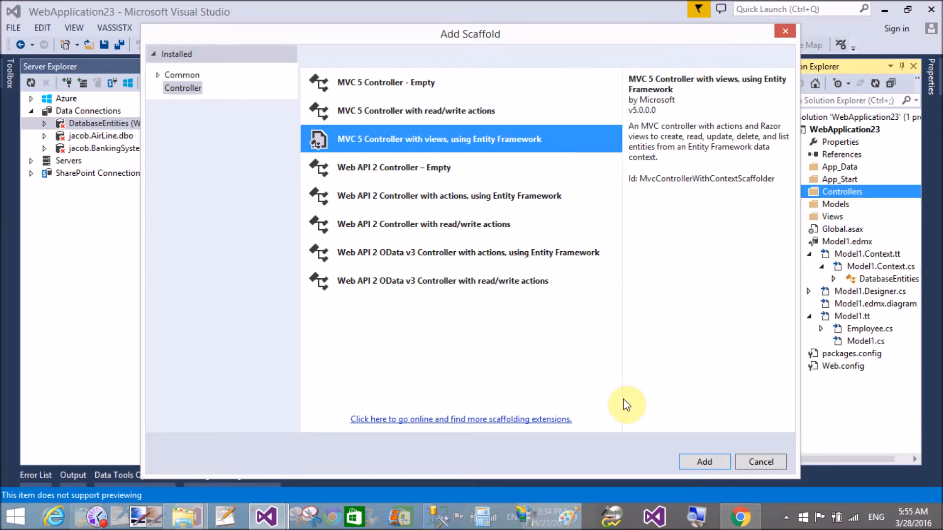
click(759, 462)
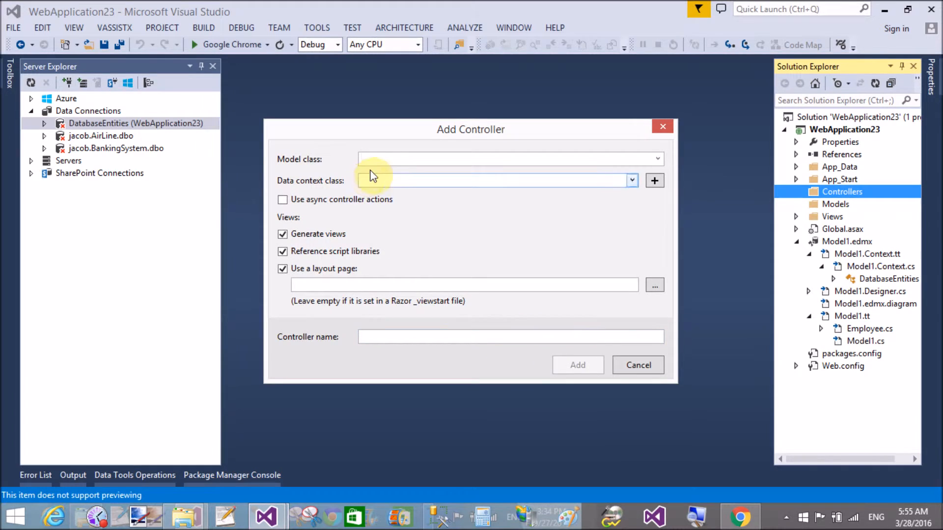
click(656, 159)
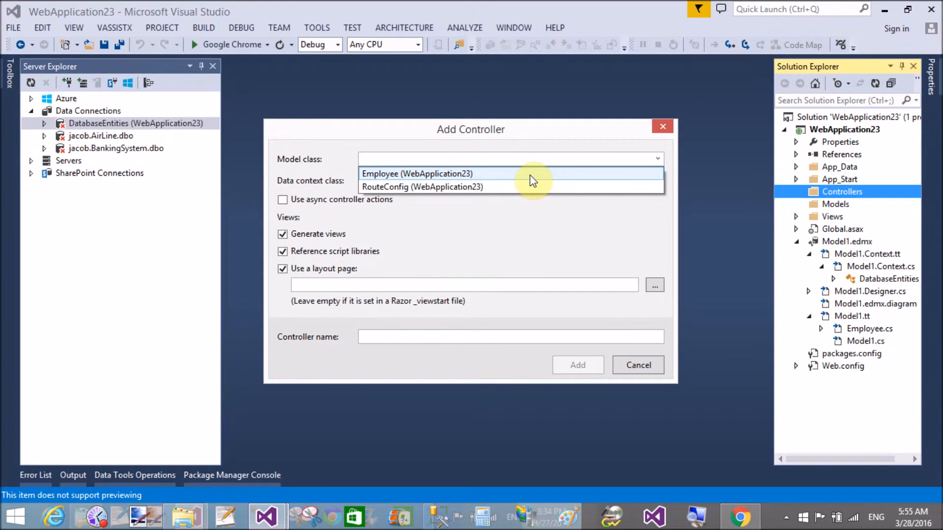
click(417, 173)
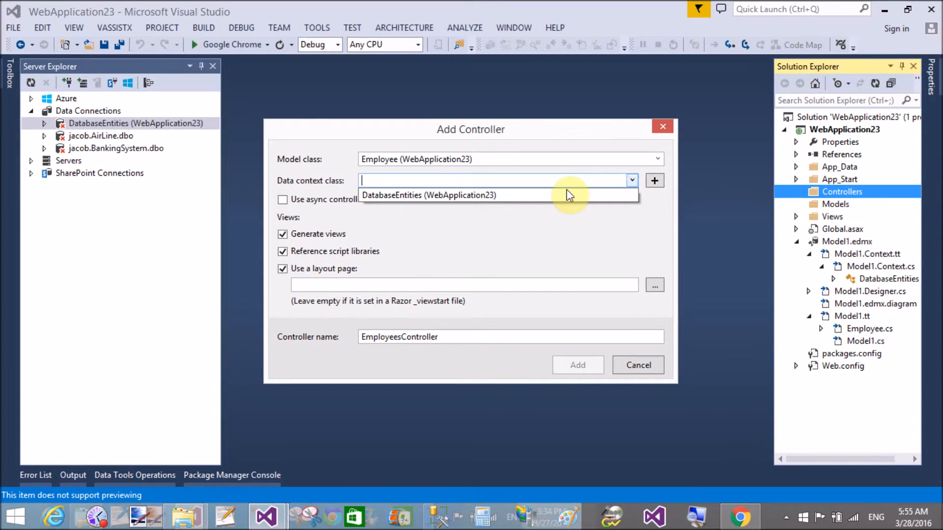
click(429, 195)
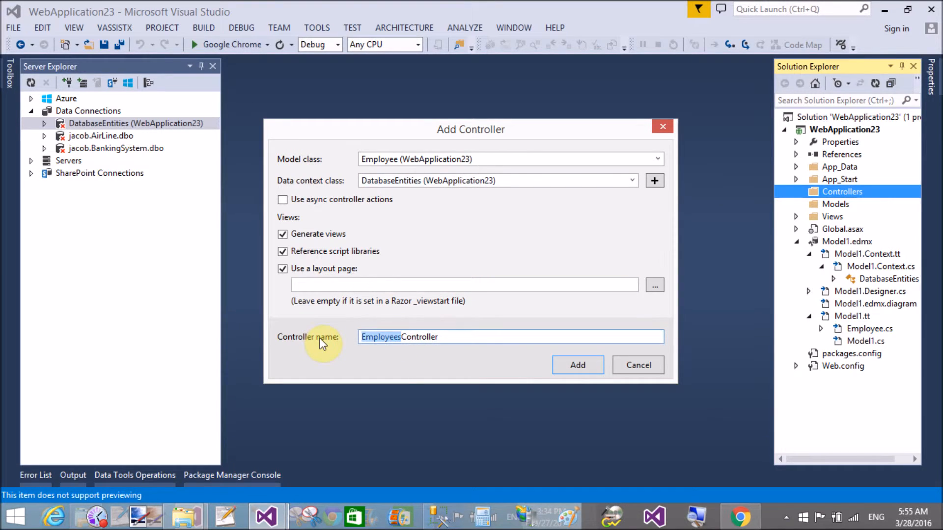
text(Ho)
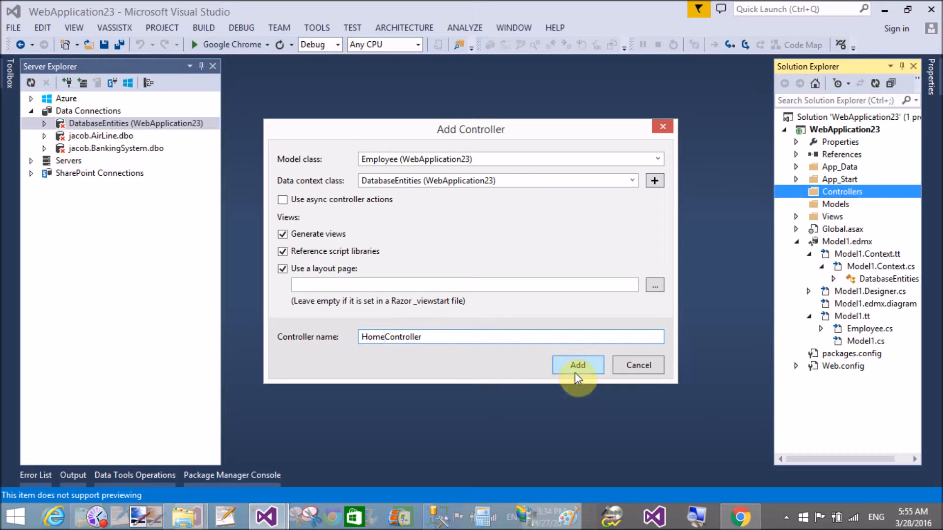
click(577, 365)
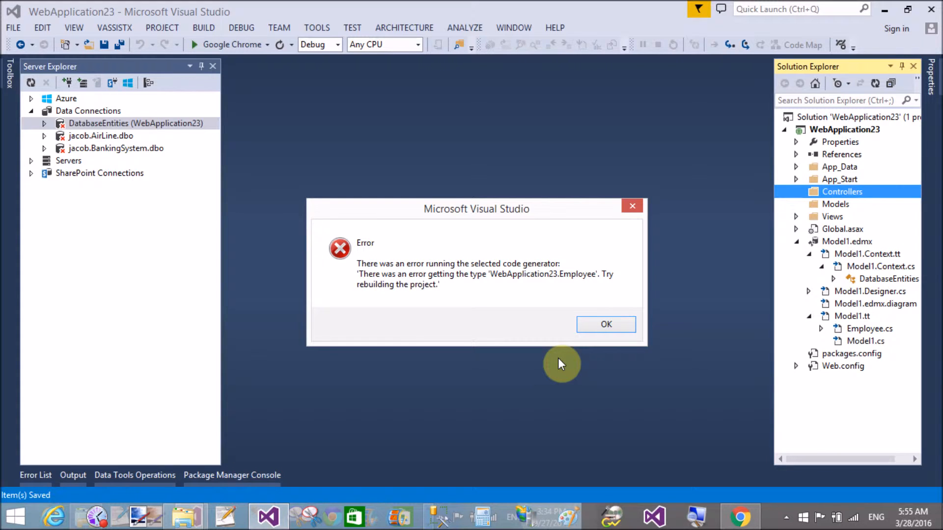
click(605, 324)
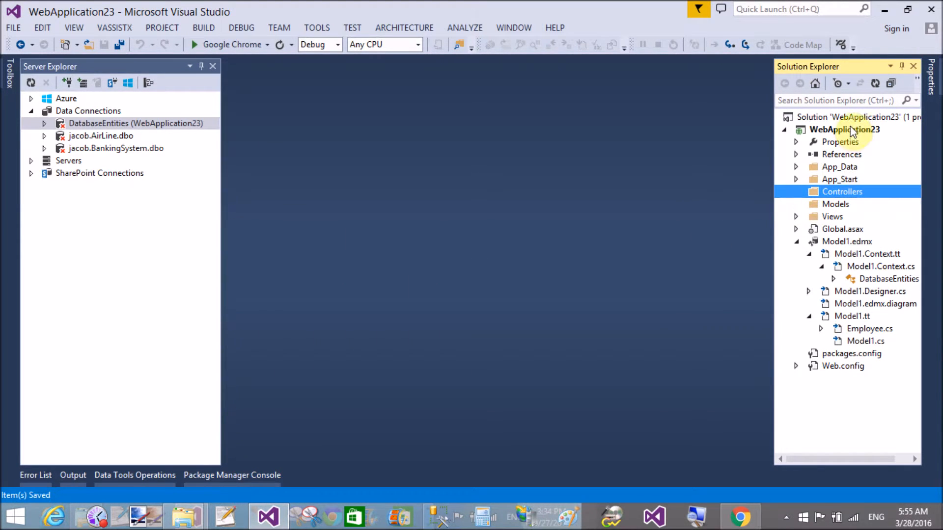
Step: Build WebApplication23 from its Solution Explorer context menu
right_click(844, 129)
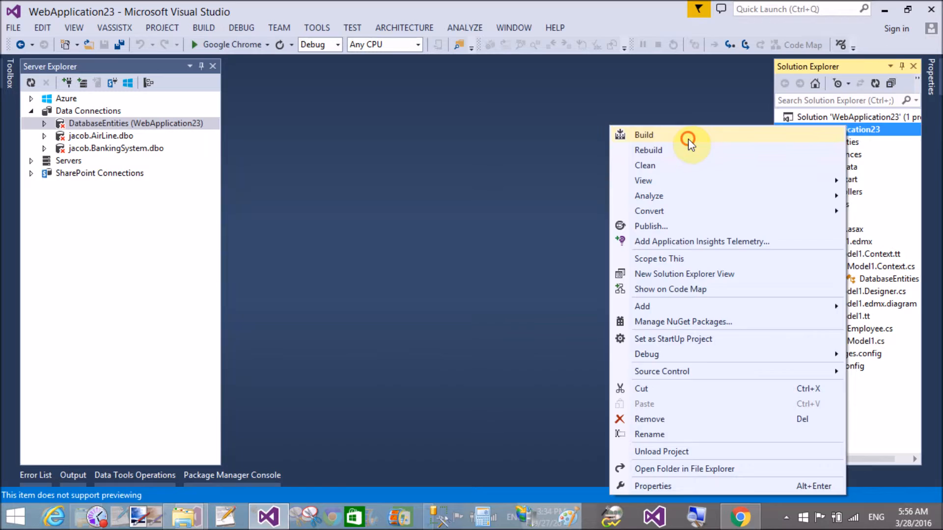
click(644, 135)
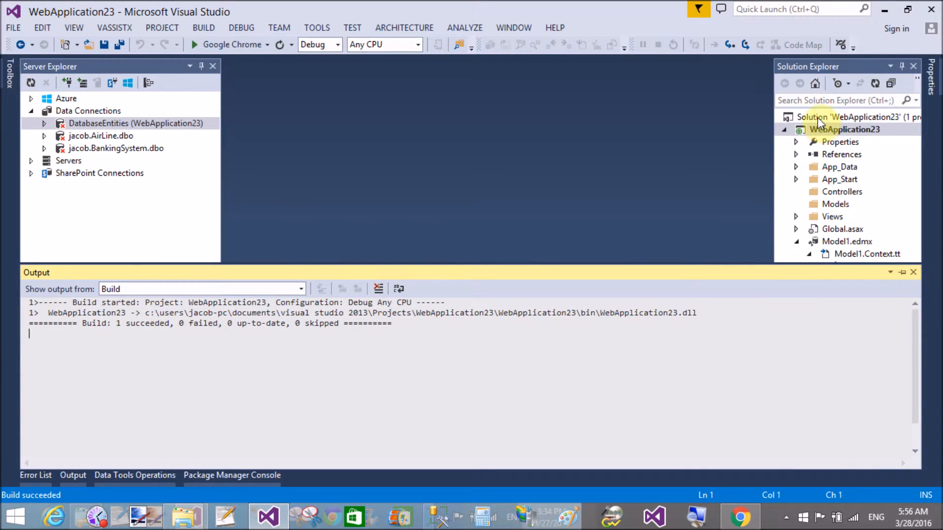
Step: Scaffold an Entity Framework HomeController for Employee with DatabaseEntities, then open Index.cshtml
right_click(846, 129)
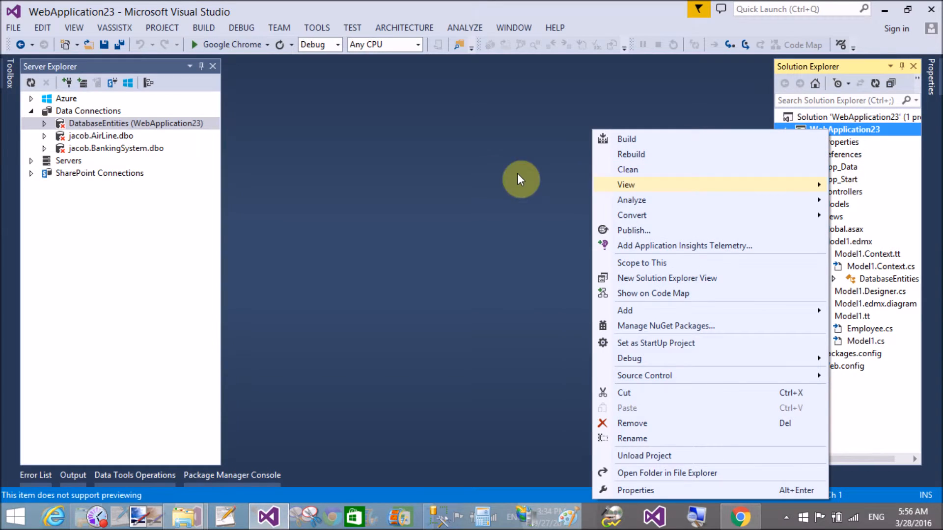
right_click(842, 191)
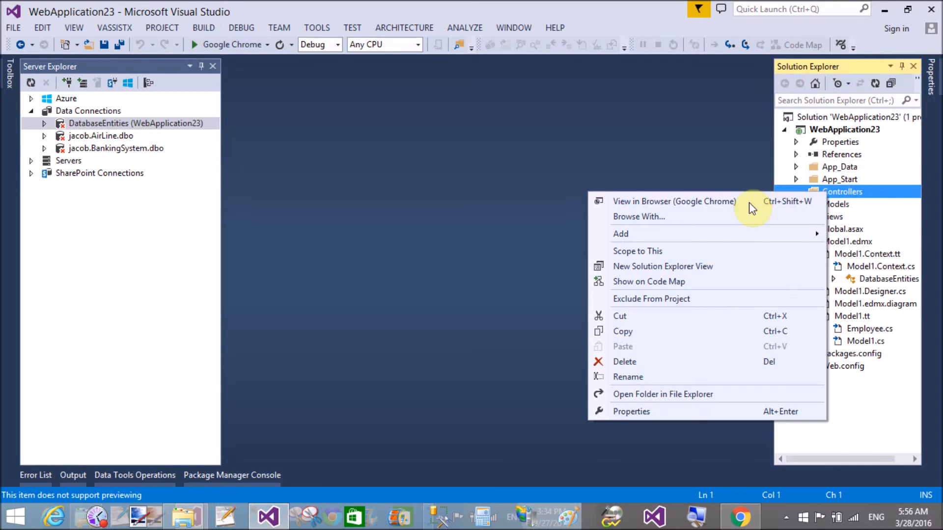
mouse_move(637, 234)
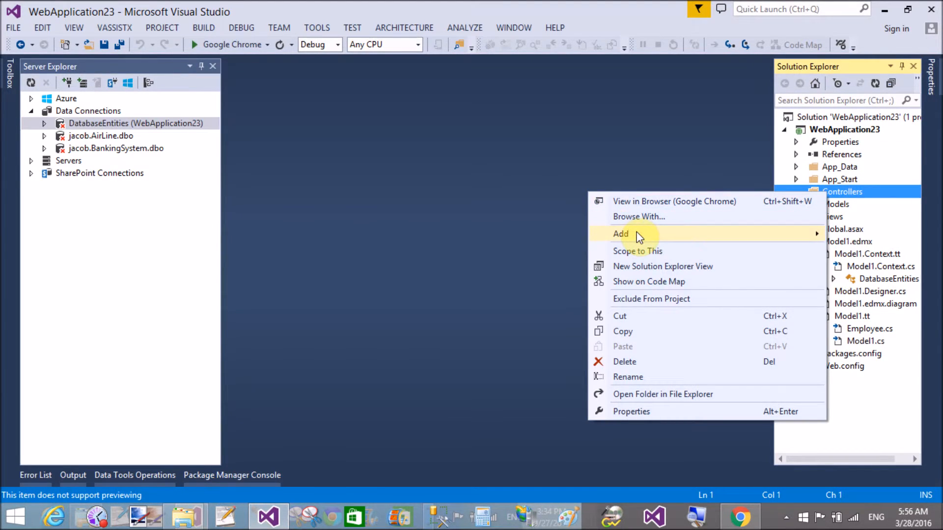
click(511, 238)
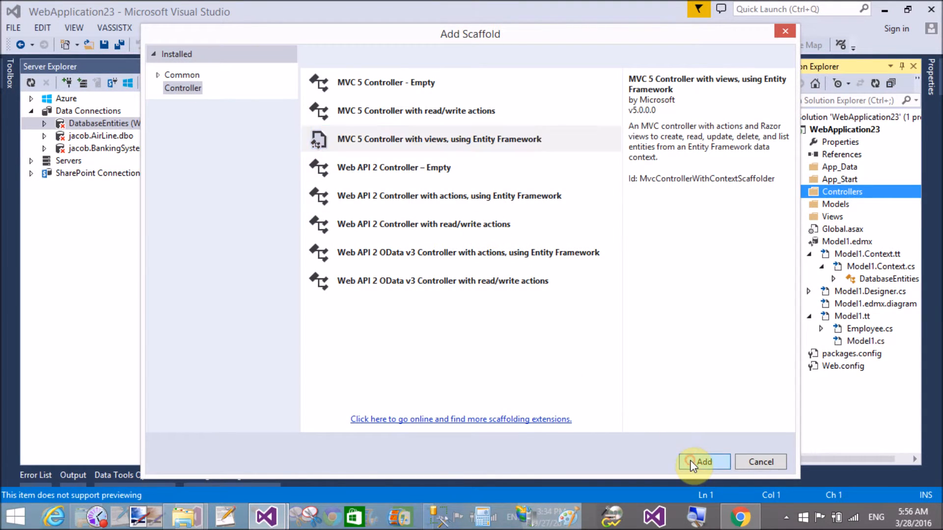
click(704, 462)
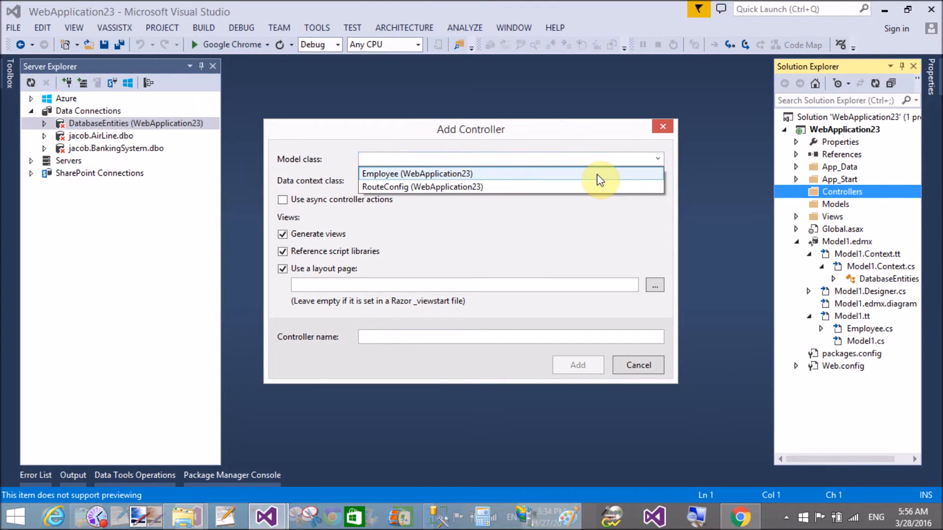
click(417, 174)
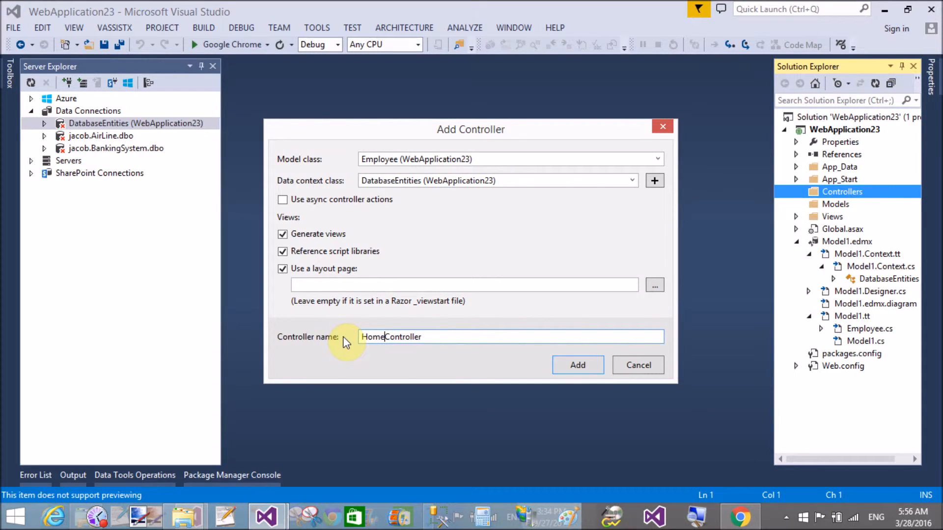
click(577, 365)
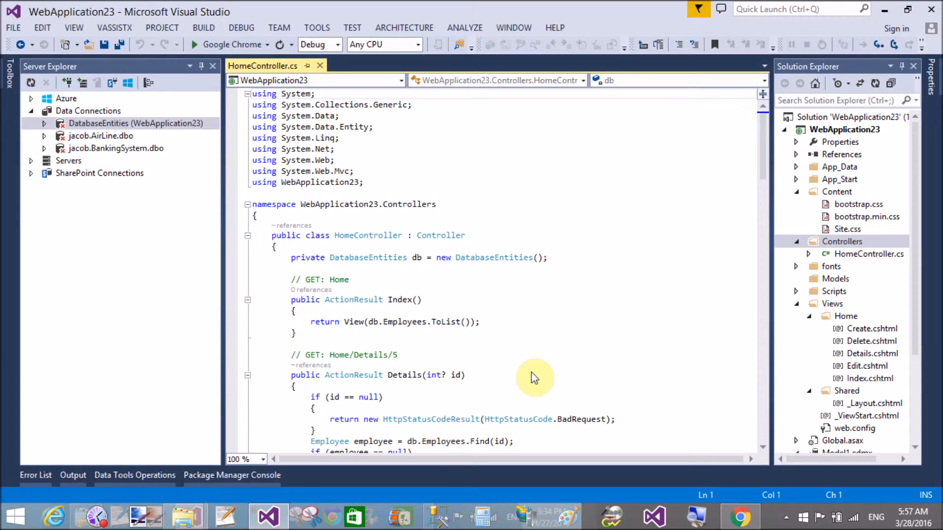
double_click(869, 378)
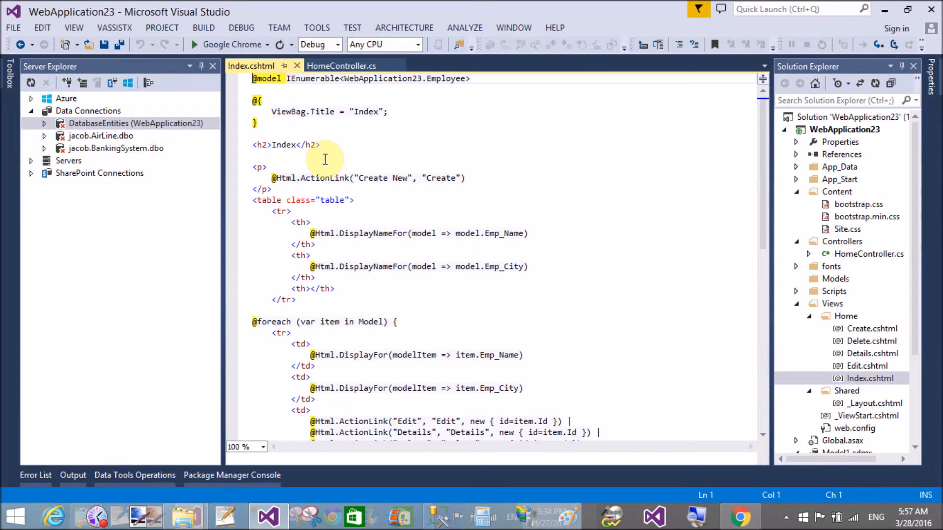